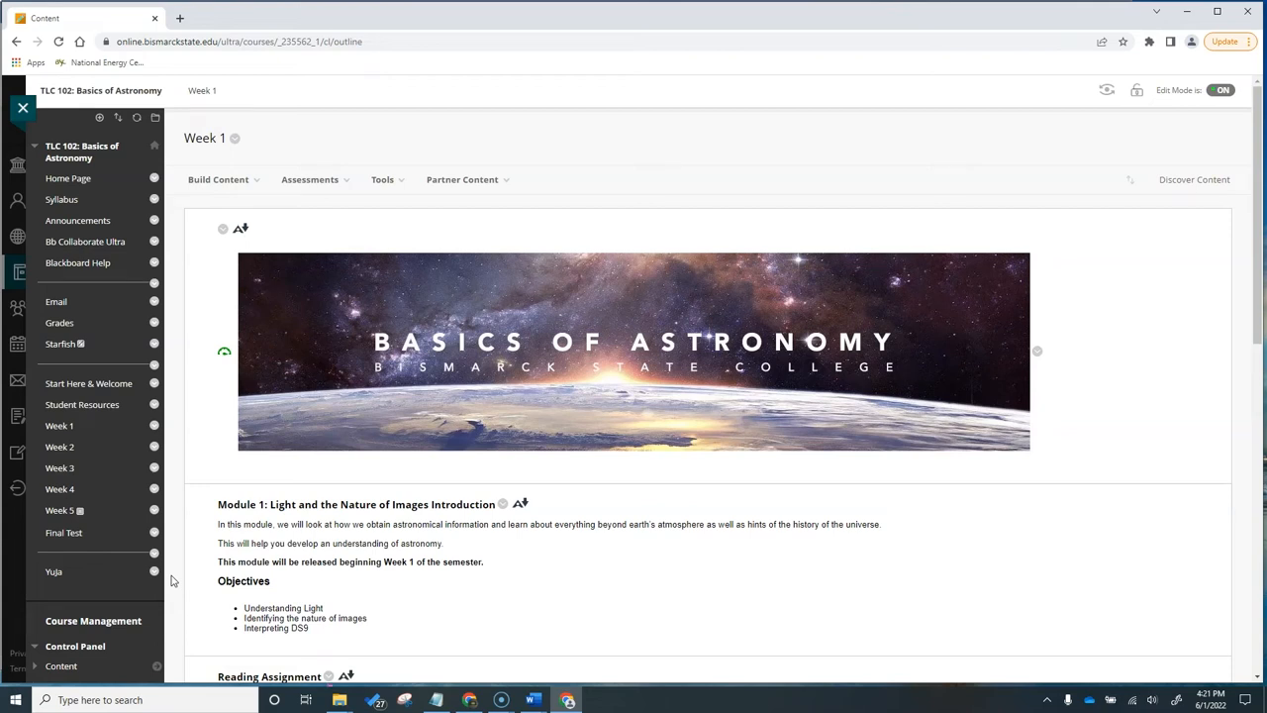
- Scroll the Week 1 page and enter the 'Week 1: Lectures' folder
scroll("down", 3)
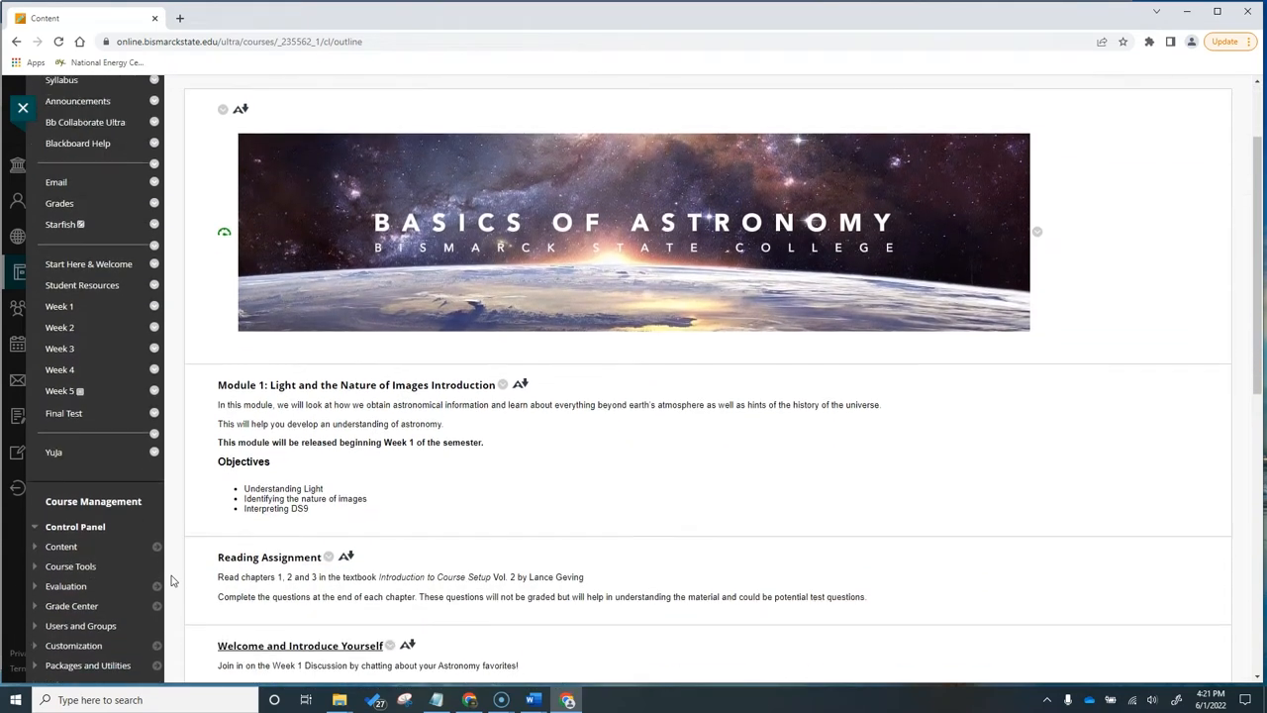
scroll("down", 3)
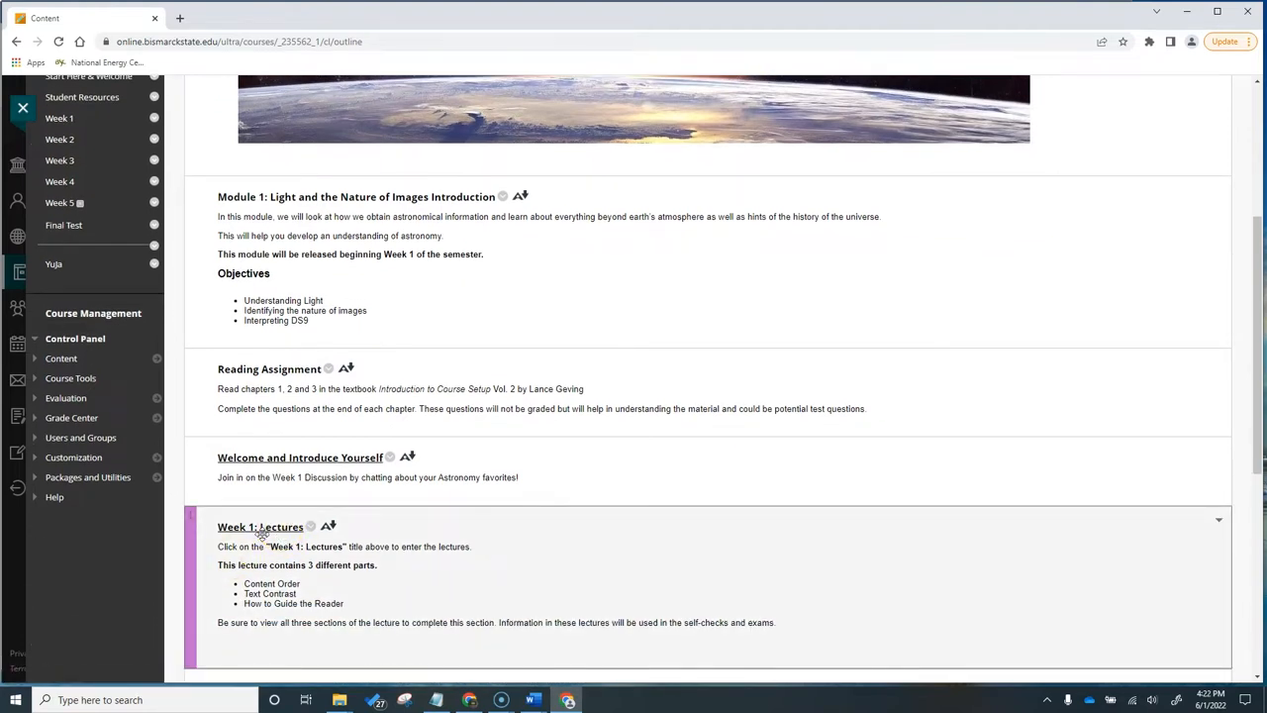
left_click(311, 526)
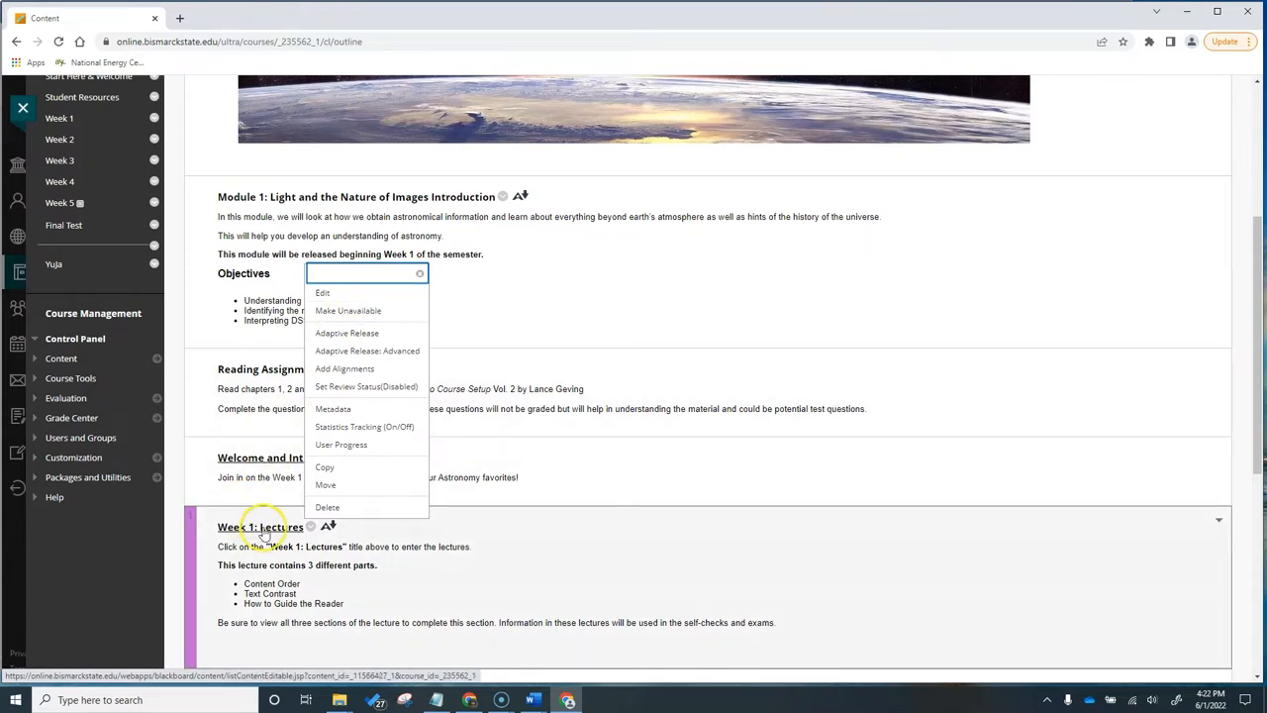
left_click(260, 525)
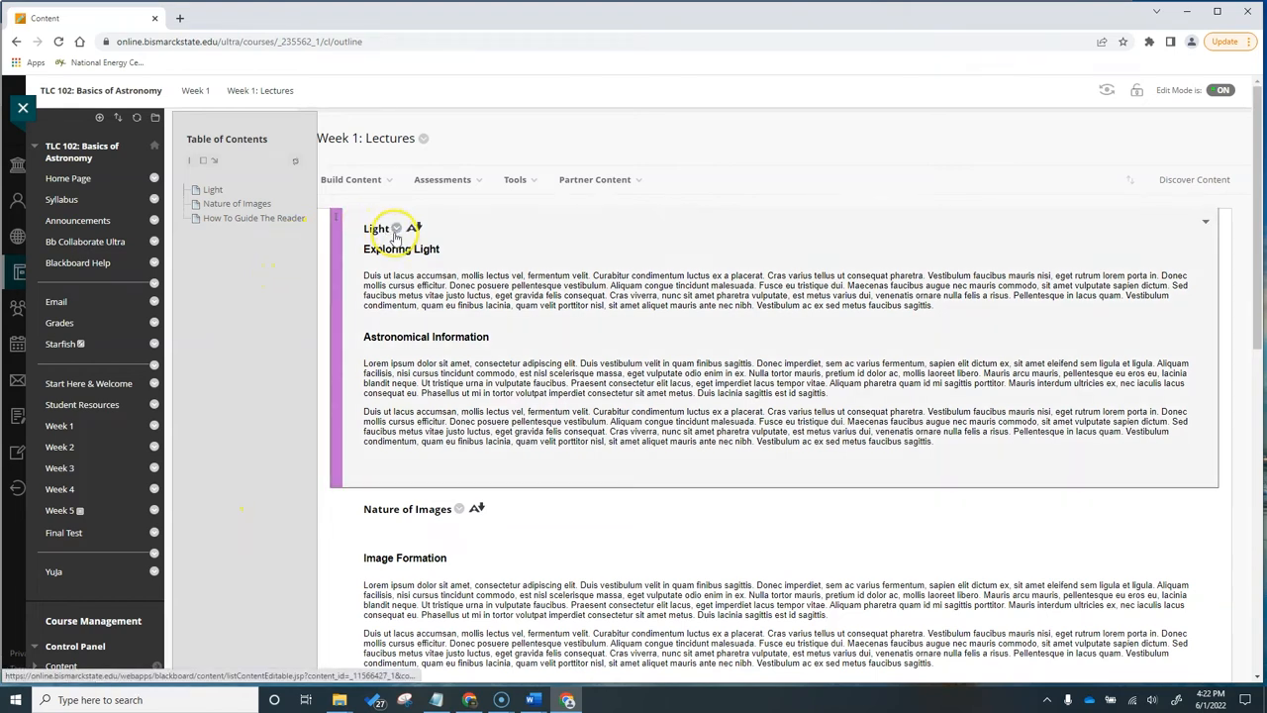
- Edit the Light item, add a blank line after 'Exploring Light', and show more toolbar tools
left_click(396, 229)
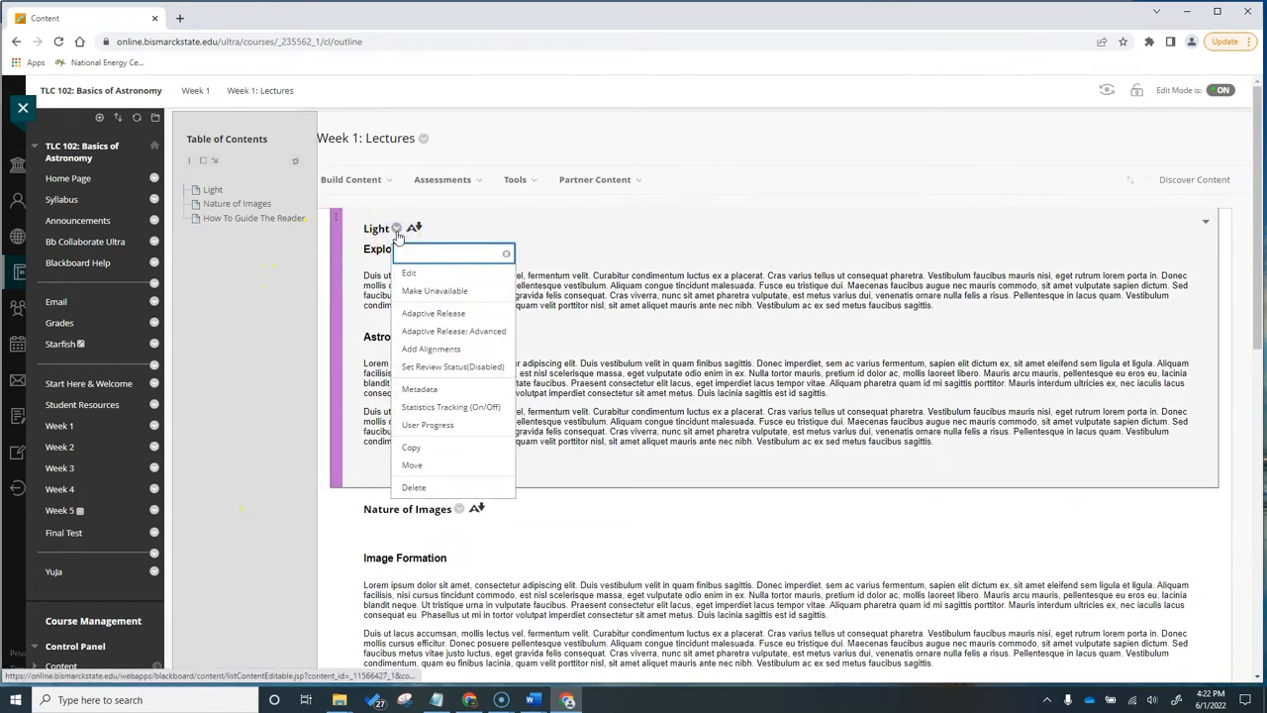
left_click(409, 273)
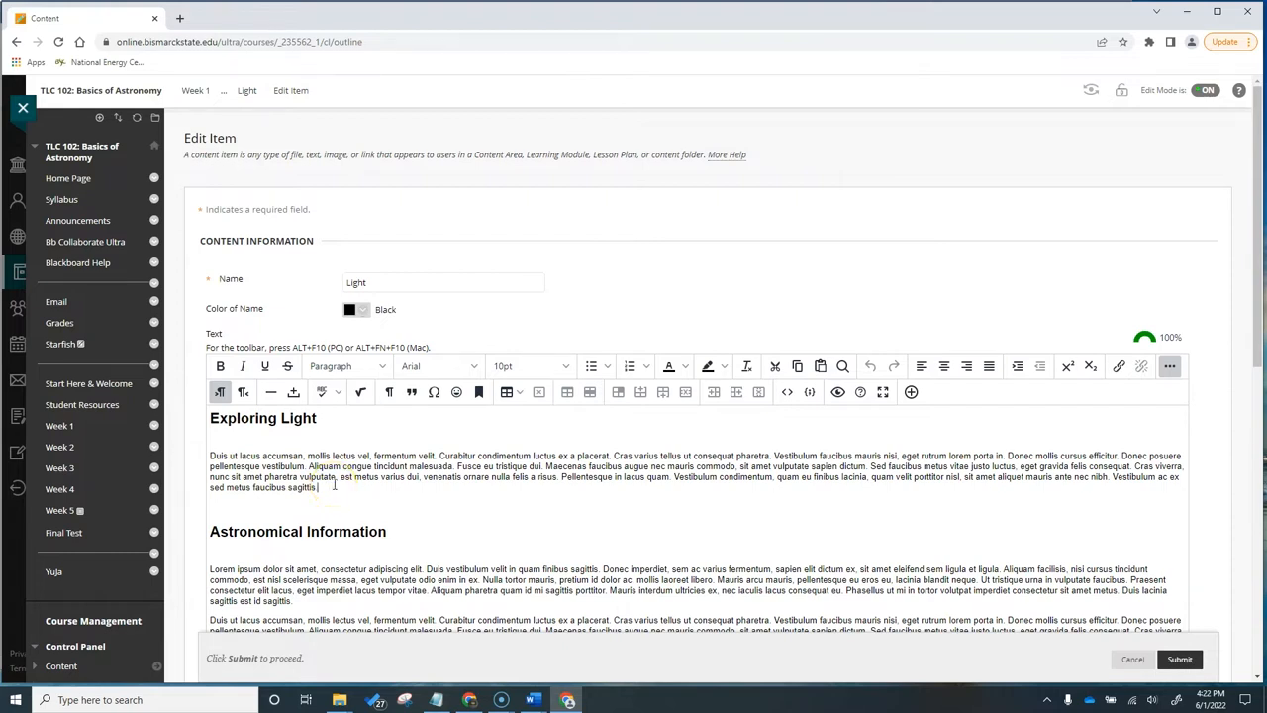
key("Enter")
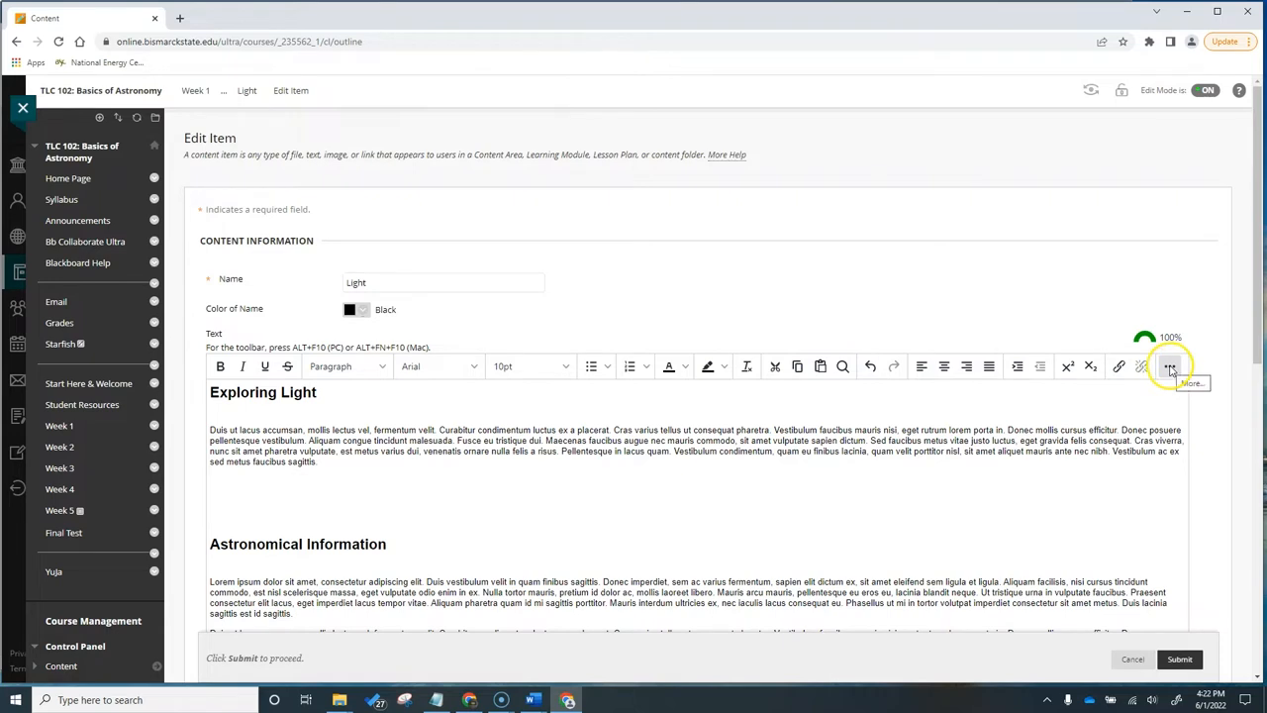
left_click(1169, 366)
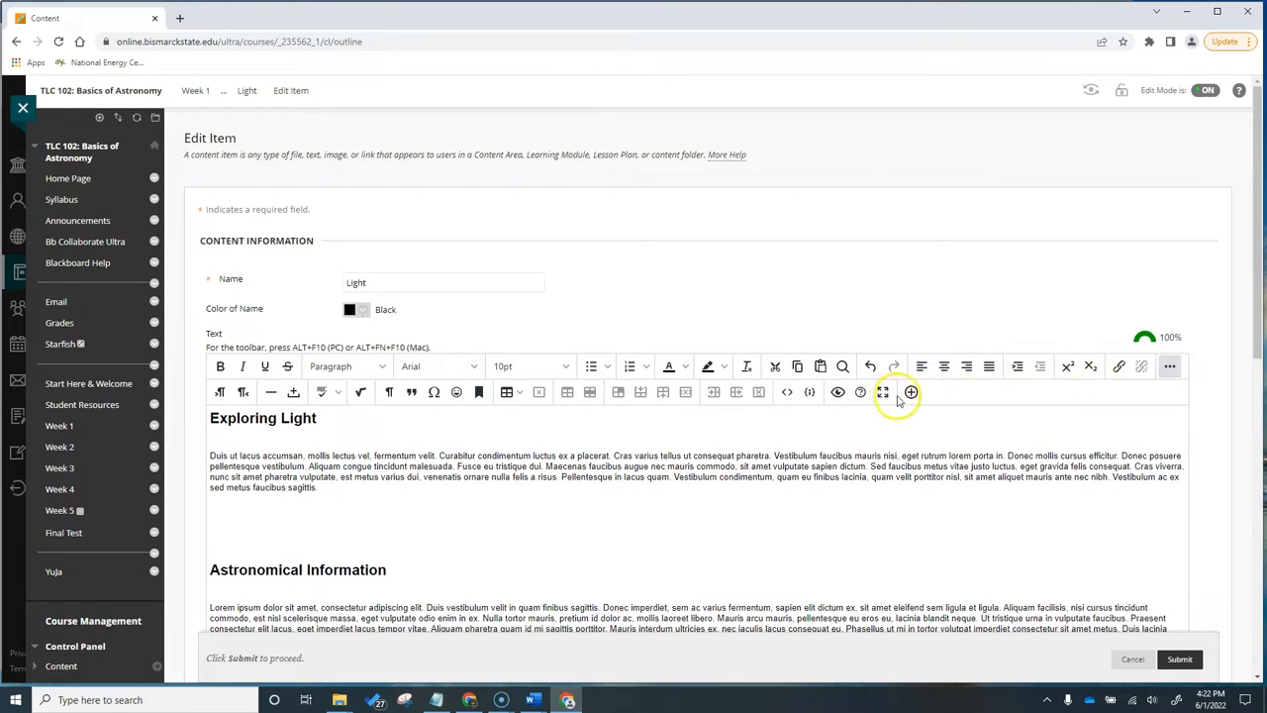
mouse_move(910, 392)
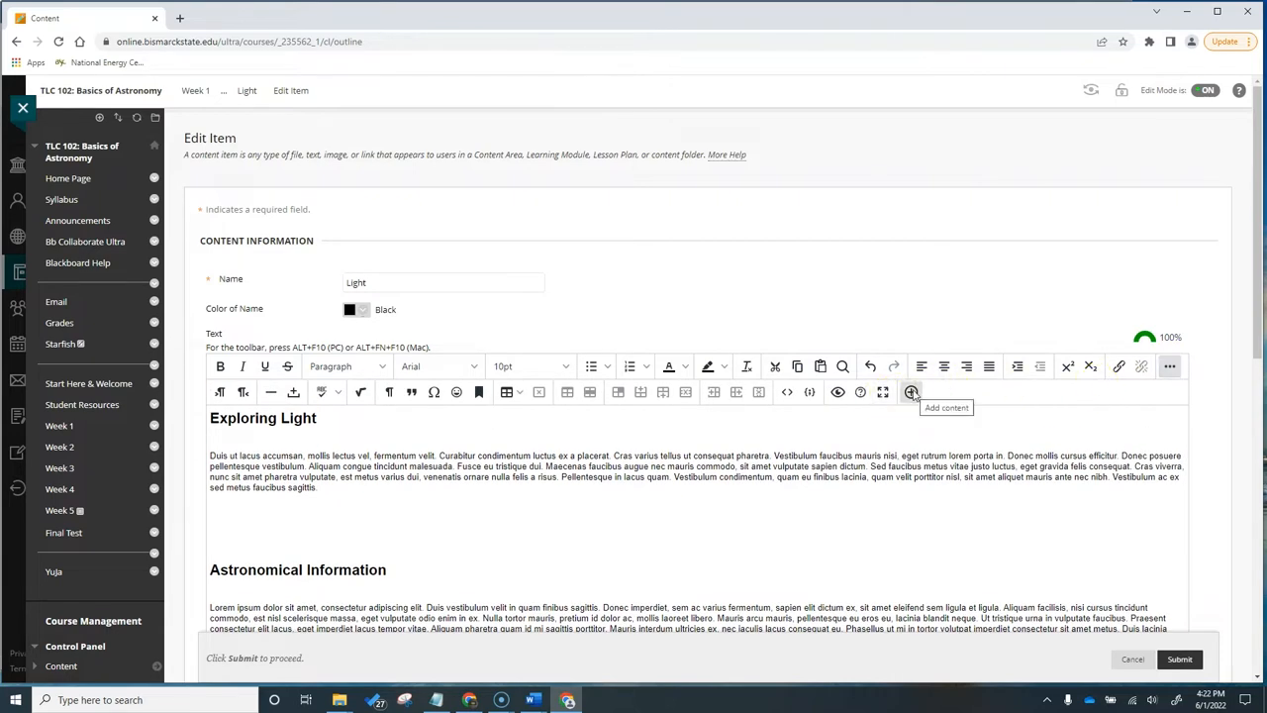
- Choose Insert Local Files from the Add content (+) menu
left_click(910, 392)
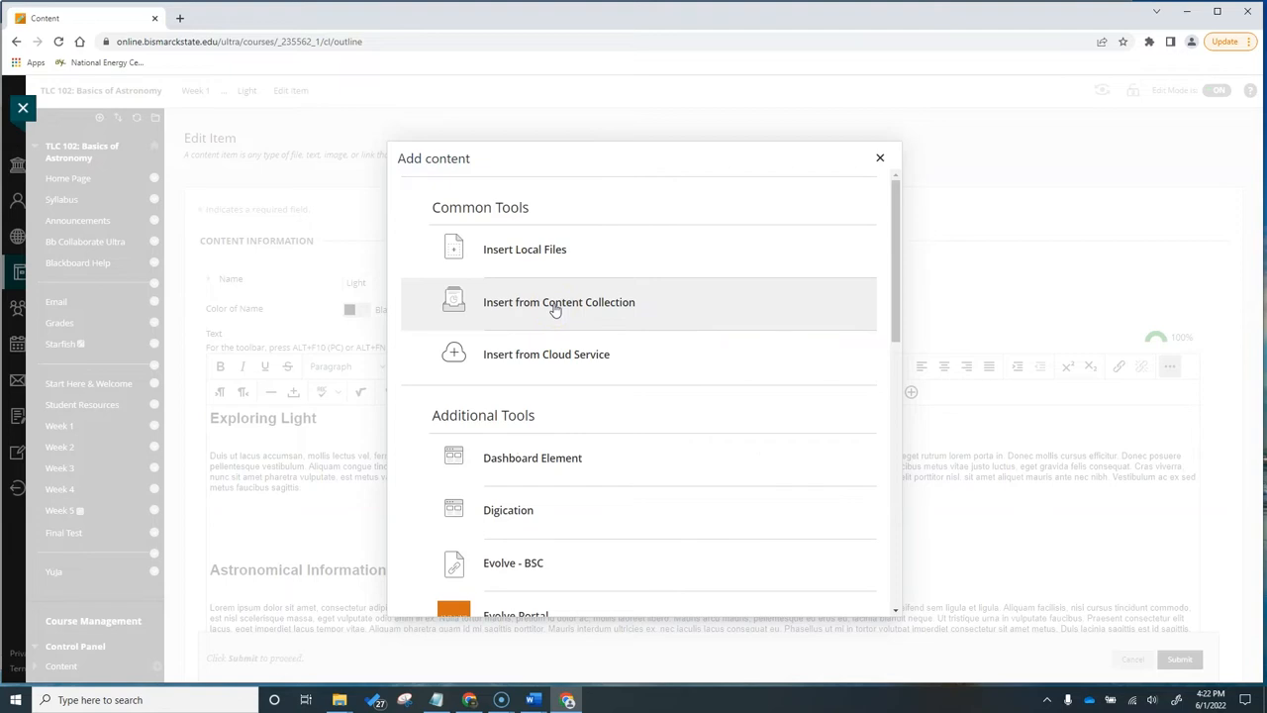
mouse_move(552, 304)
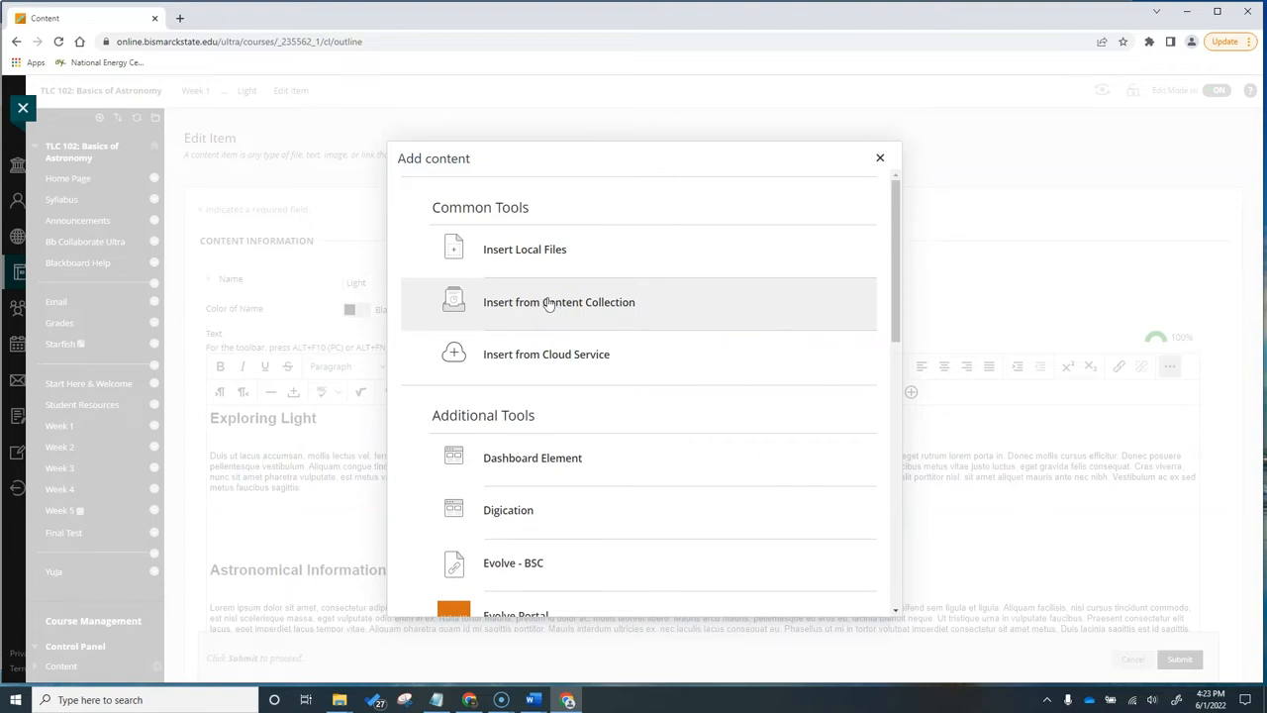
mouse_move(545, 249)
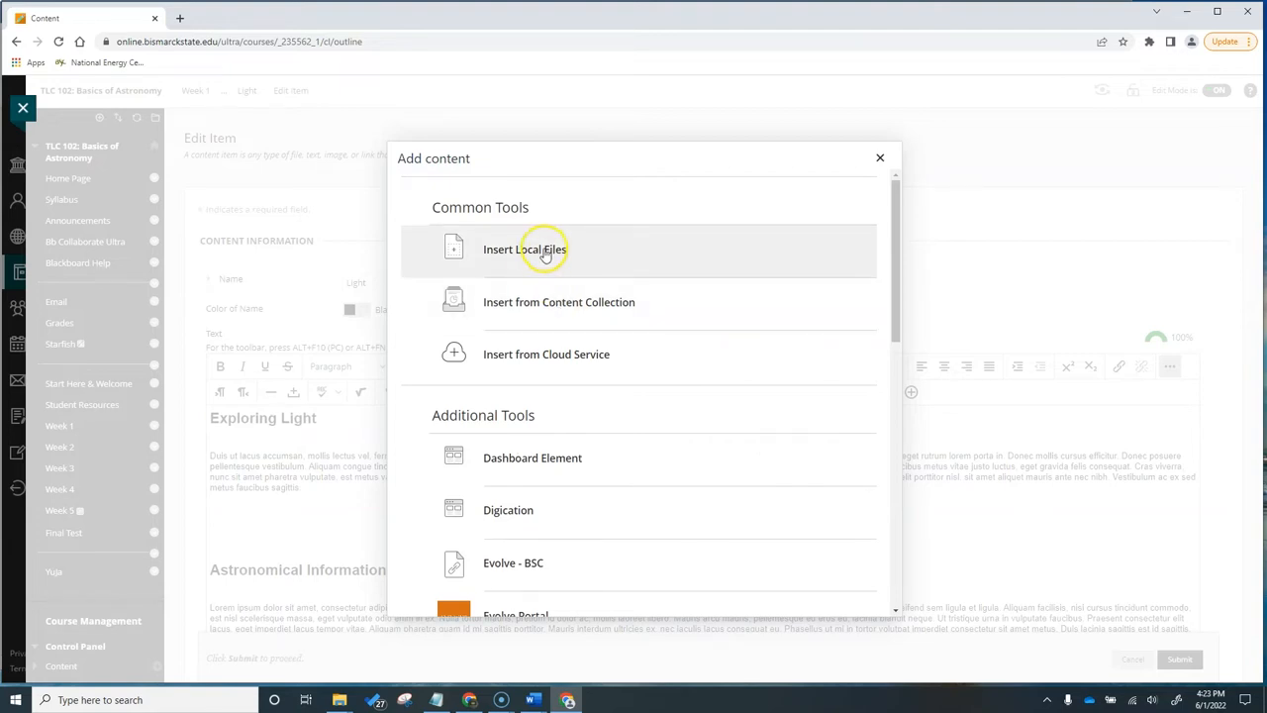
left_click(523, 249)
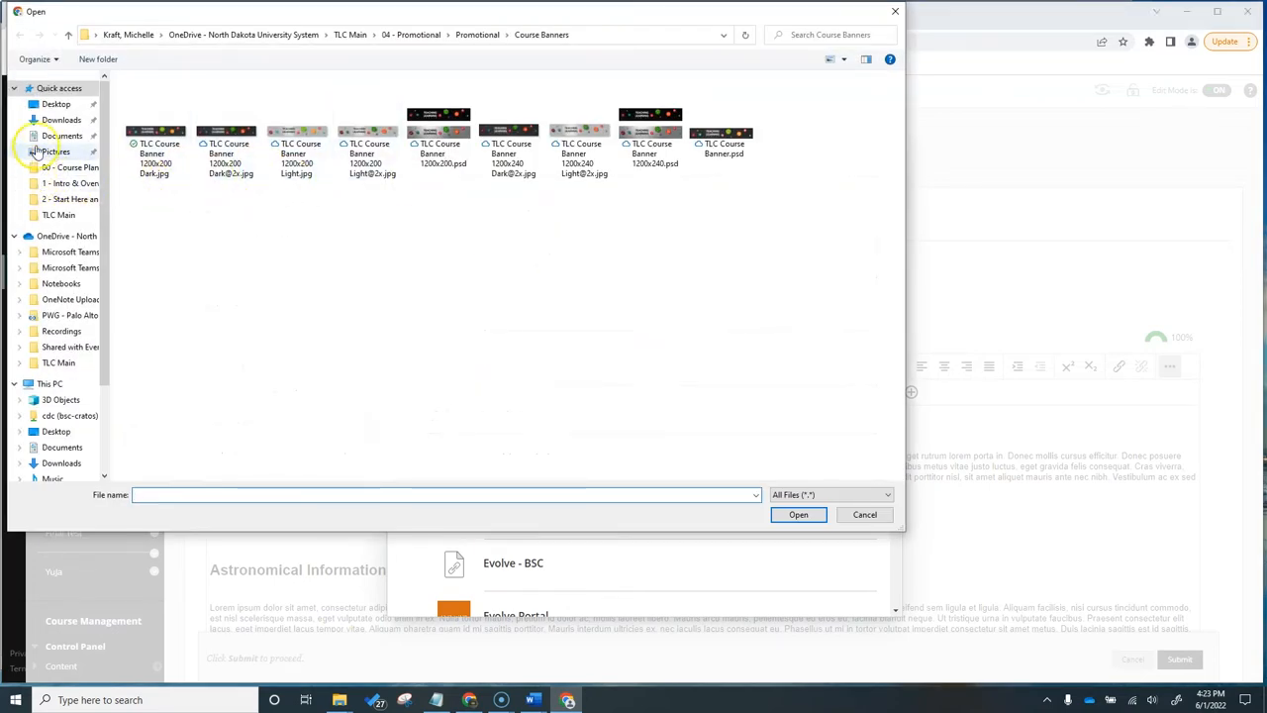
- Upload pexels-rakicevic-nenad-1274260.jpg from Desktop > BSC Course Content Kit > Module 01 > 3 - Lecture and Resources
left_click(56, 104)
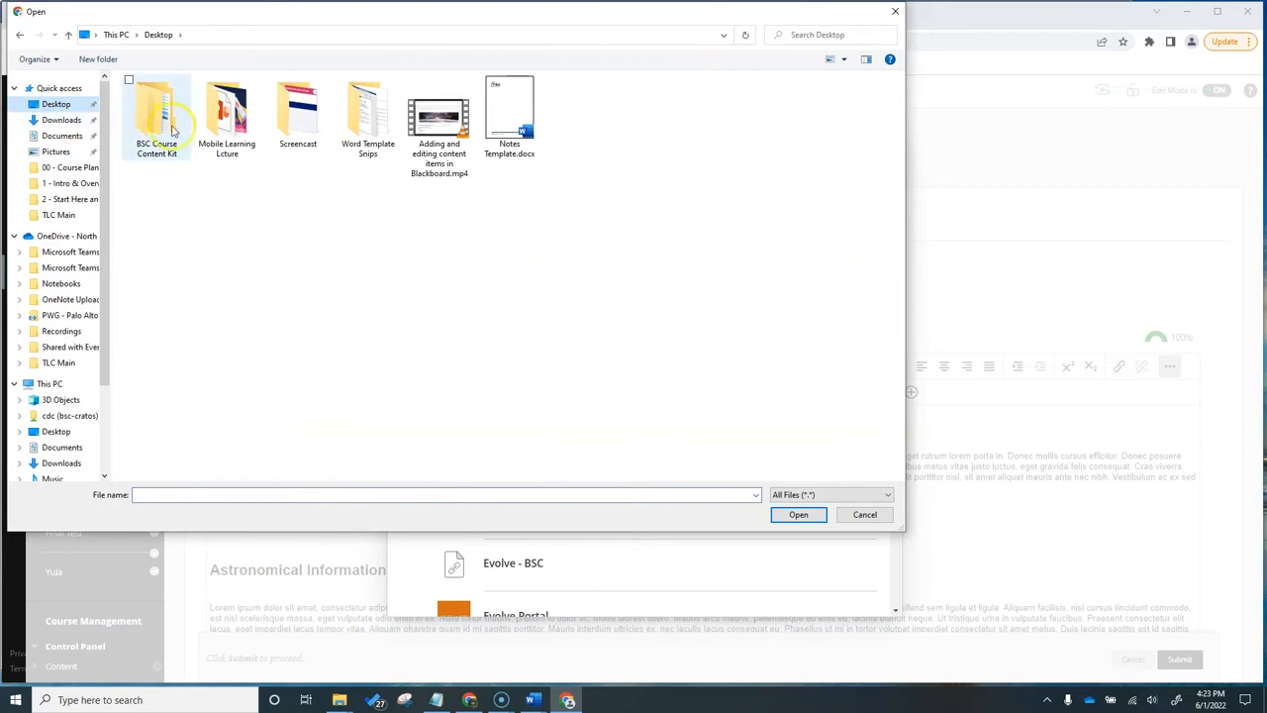
double_click(156, 114)
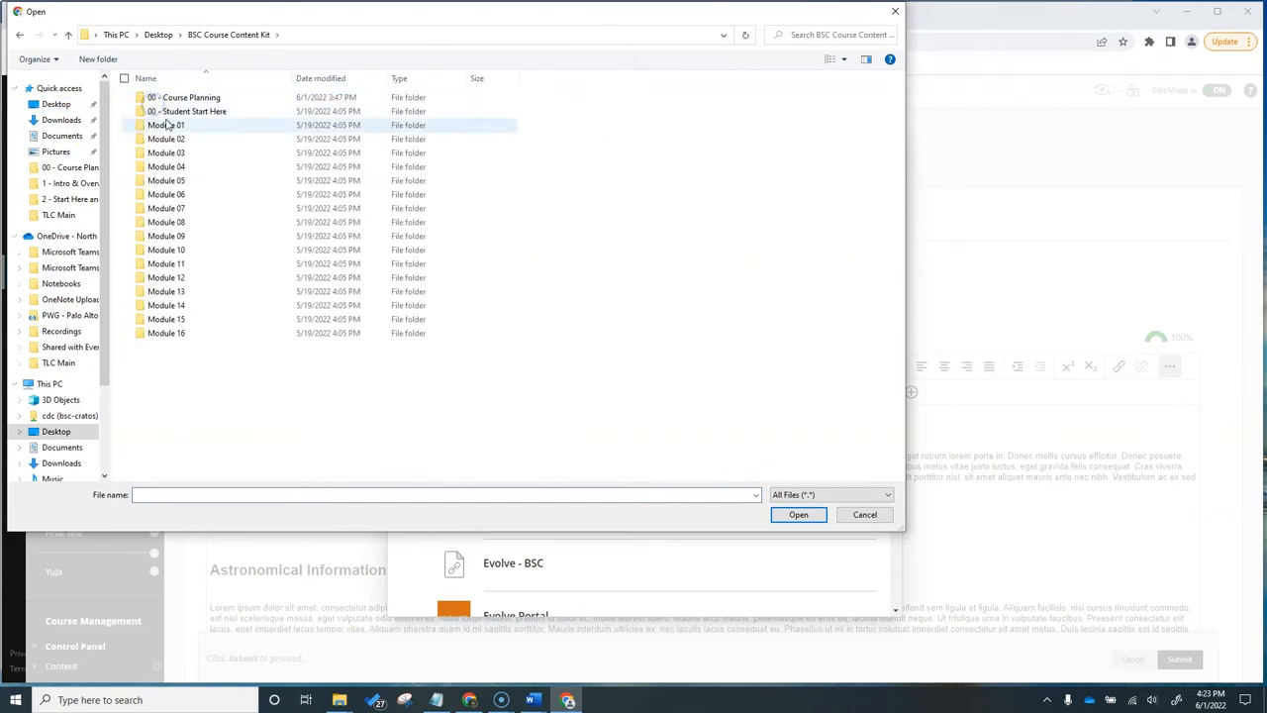
double_click(165, 124)
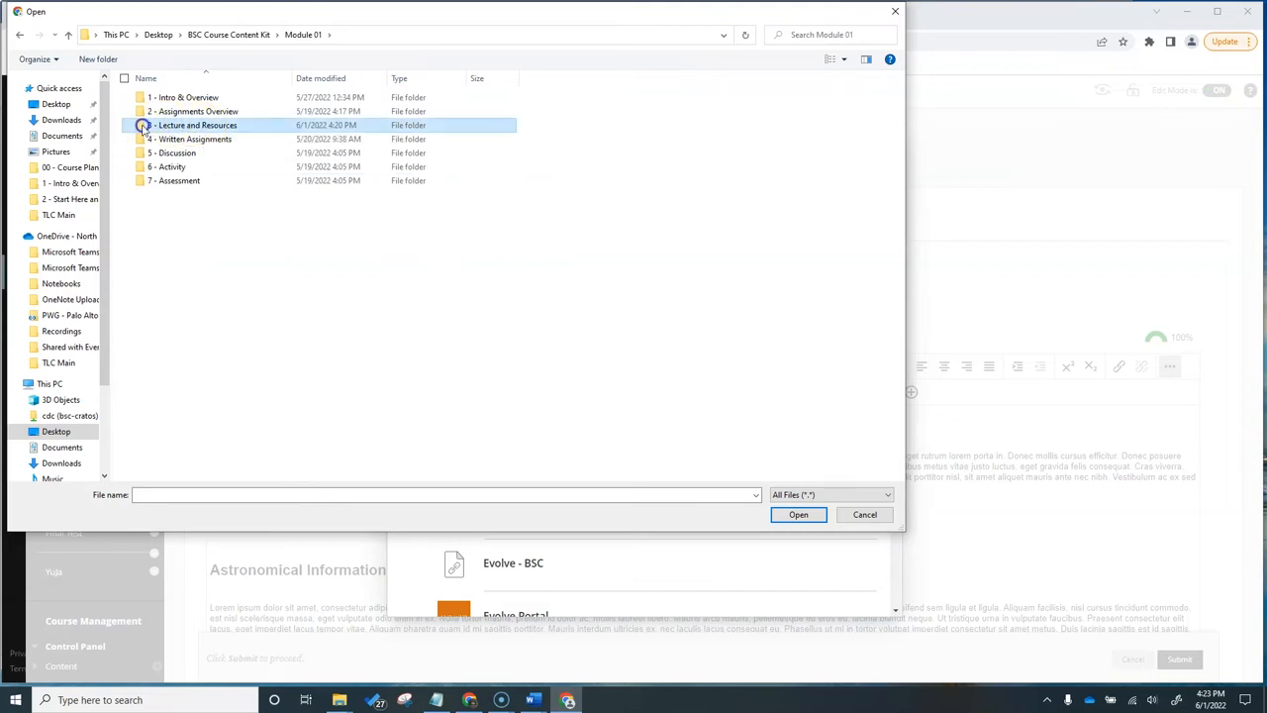
double_click(196, 125)
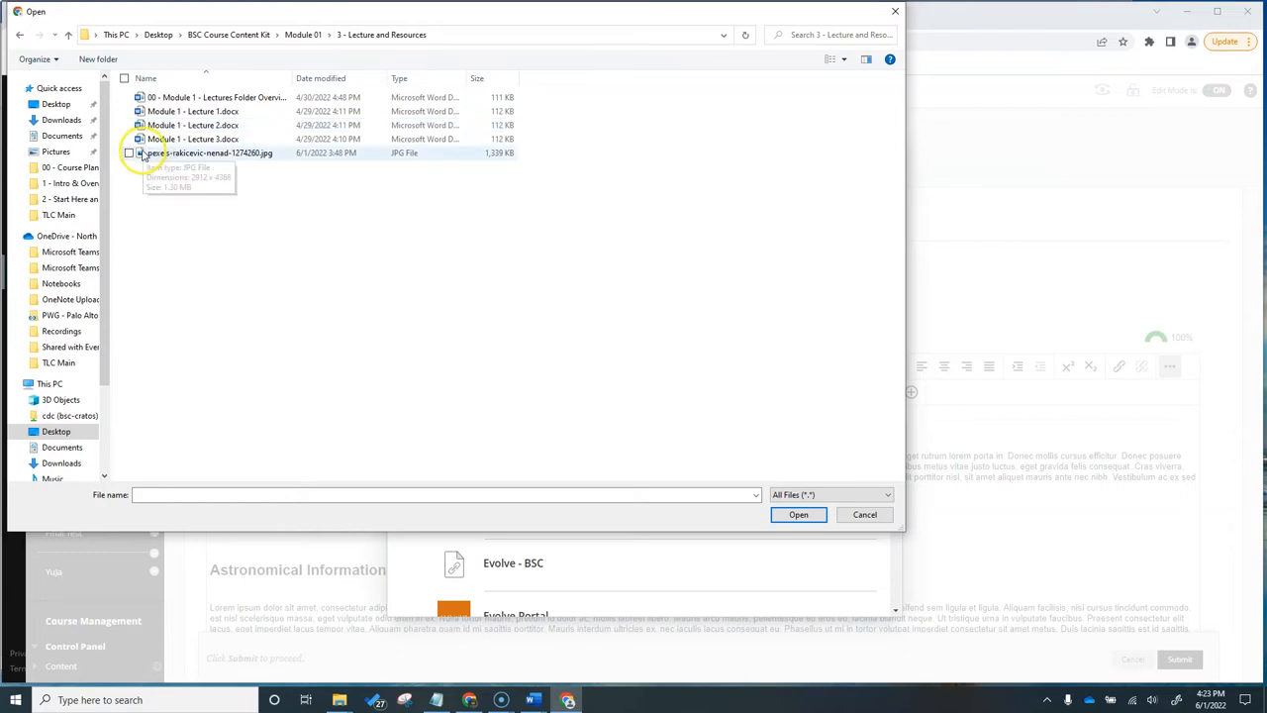
left_click(210, 152)
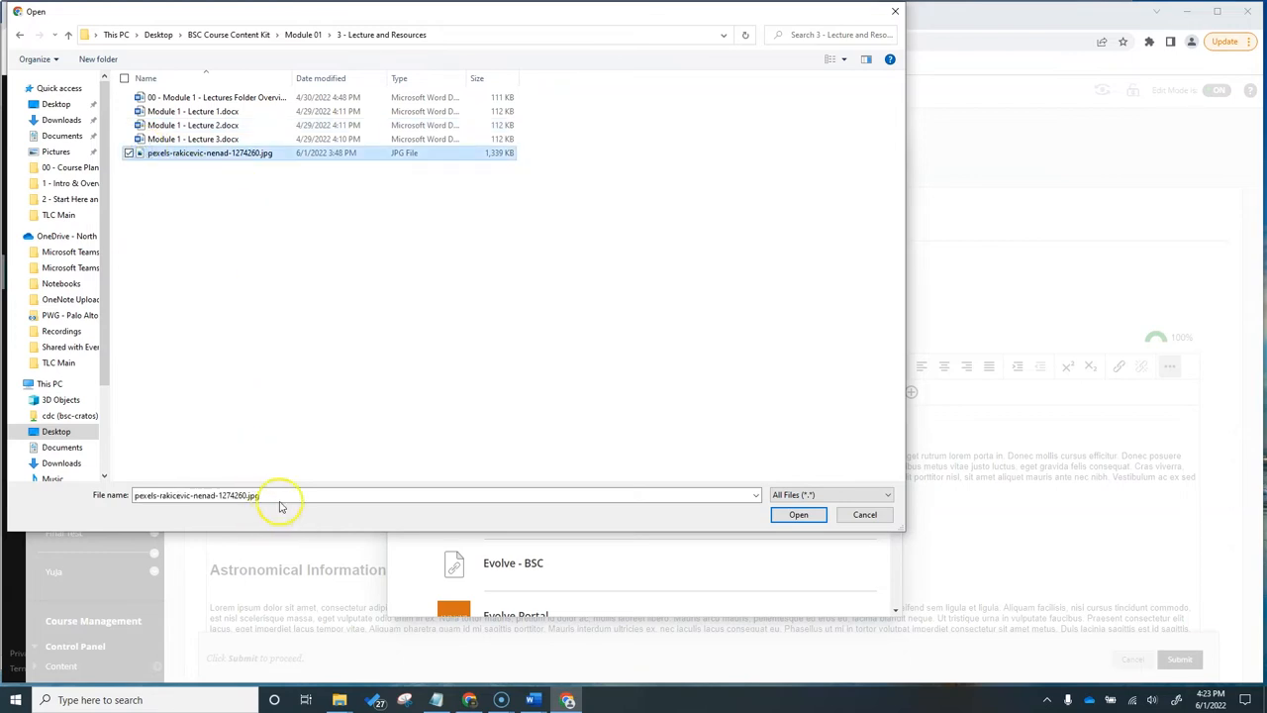
left_click(798, 514)
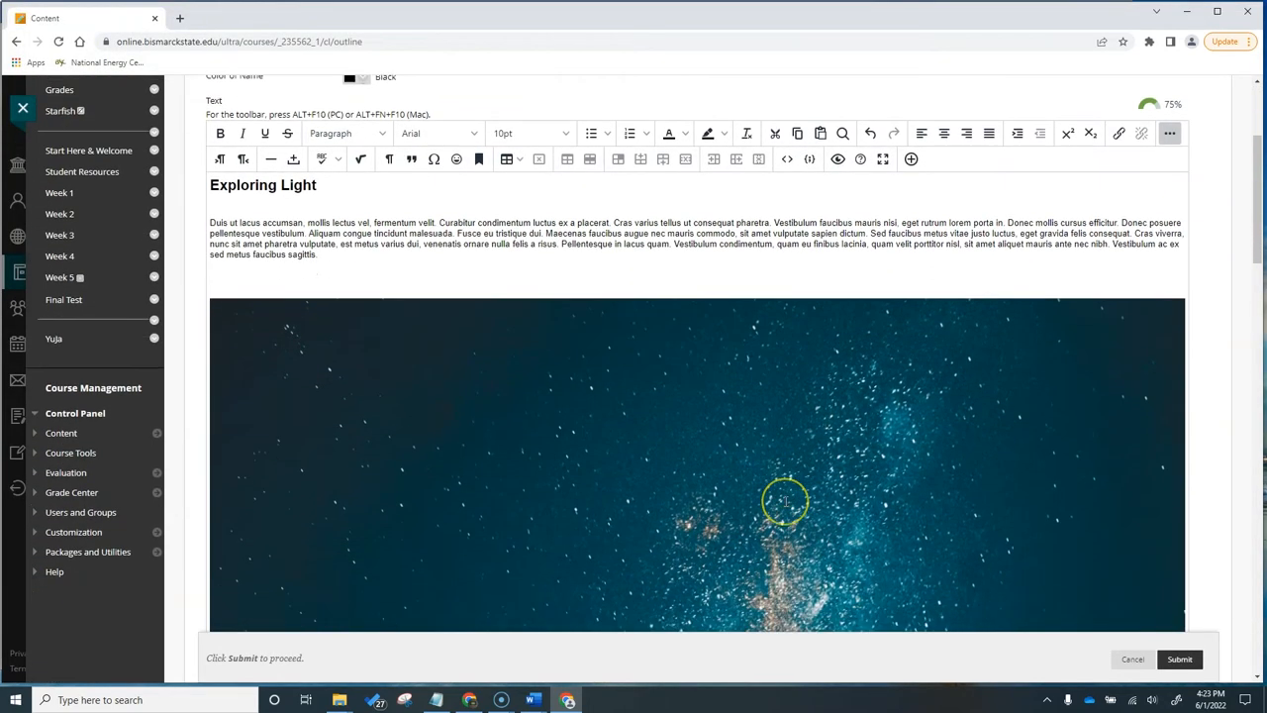
- Drag the galaxy photo's corner handle inward to about a quarter of the editor width
scroll("down", 3)
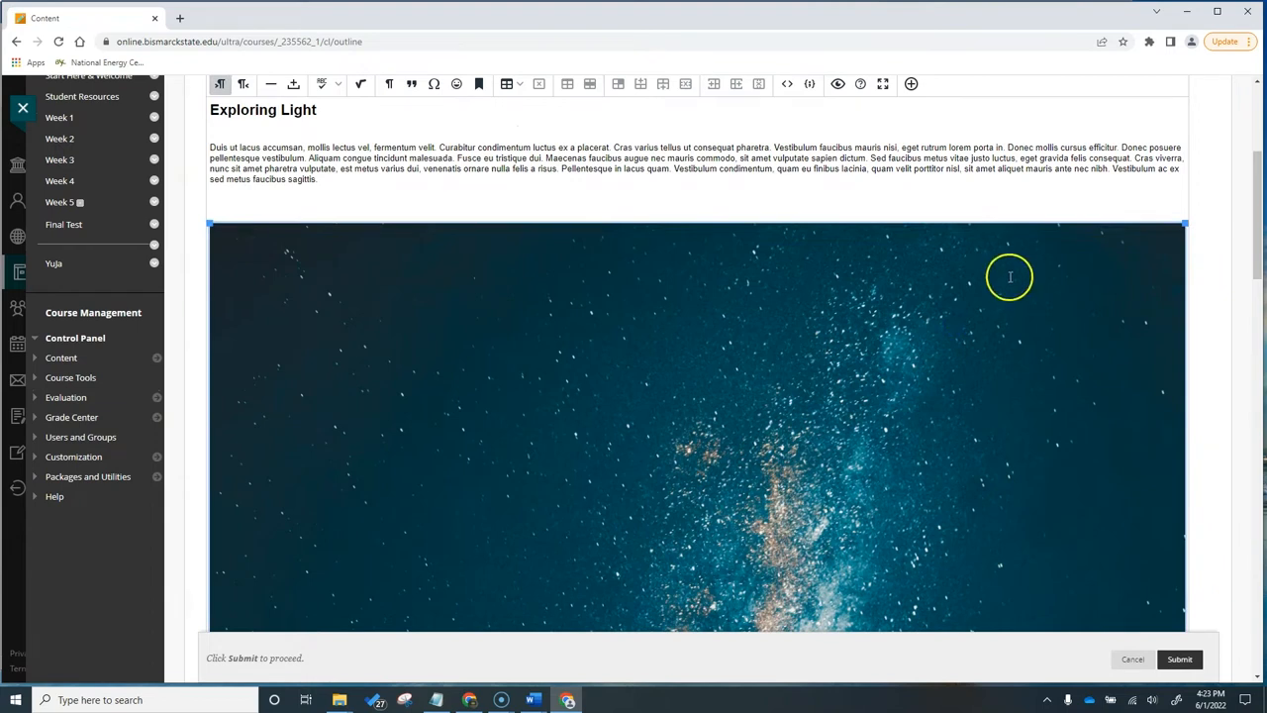
mouse_move(1188, 218)
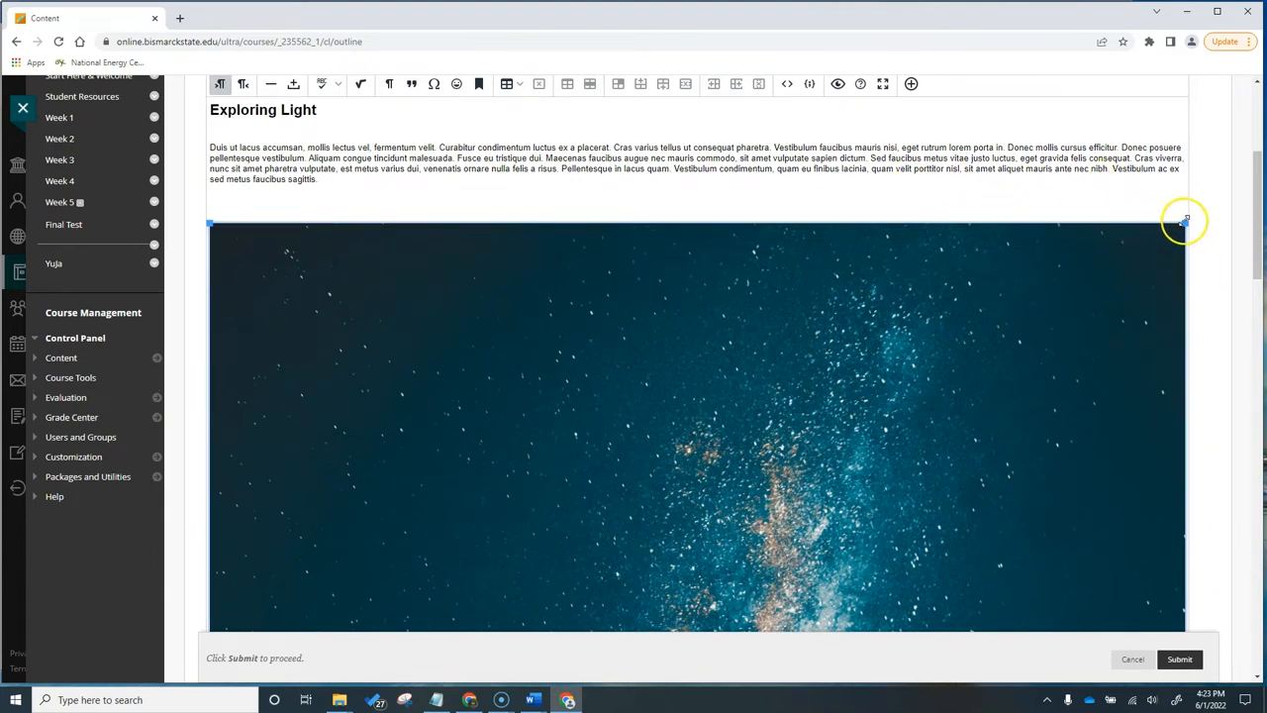
left_click_drag(1185, 220, 946, 416)
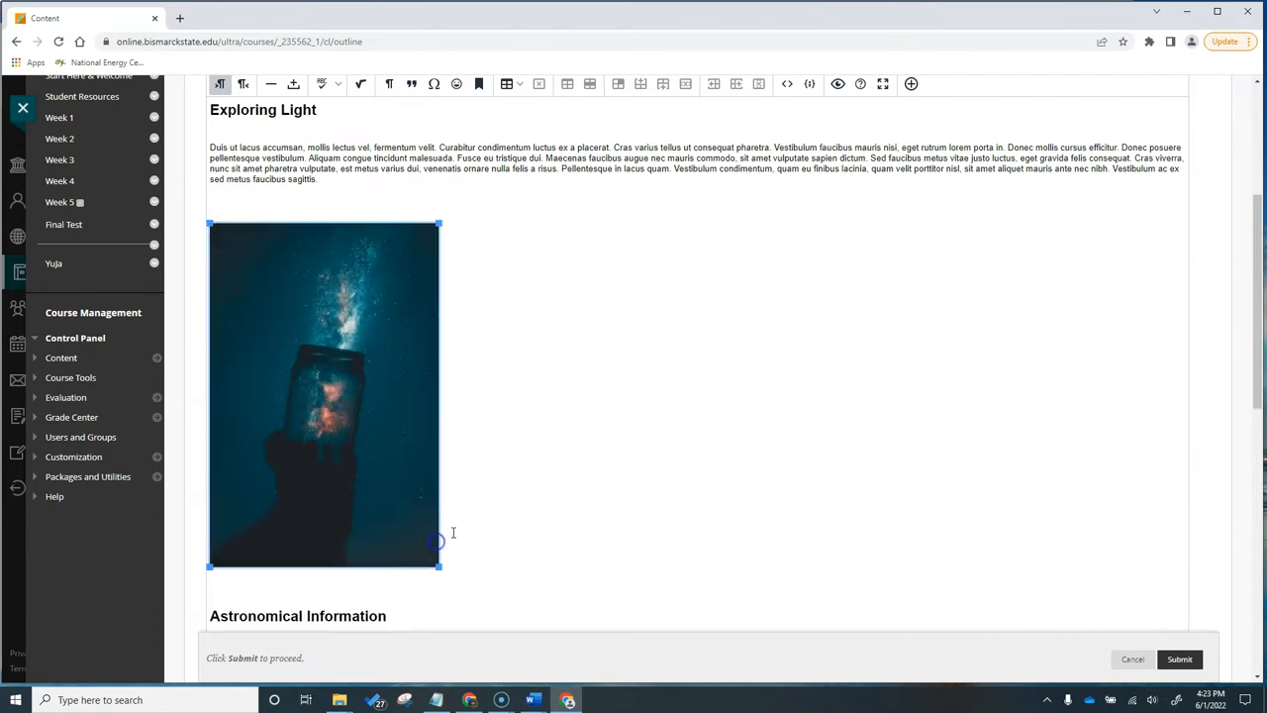
mouse_move(490, 517)
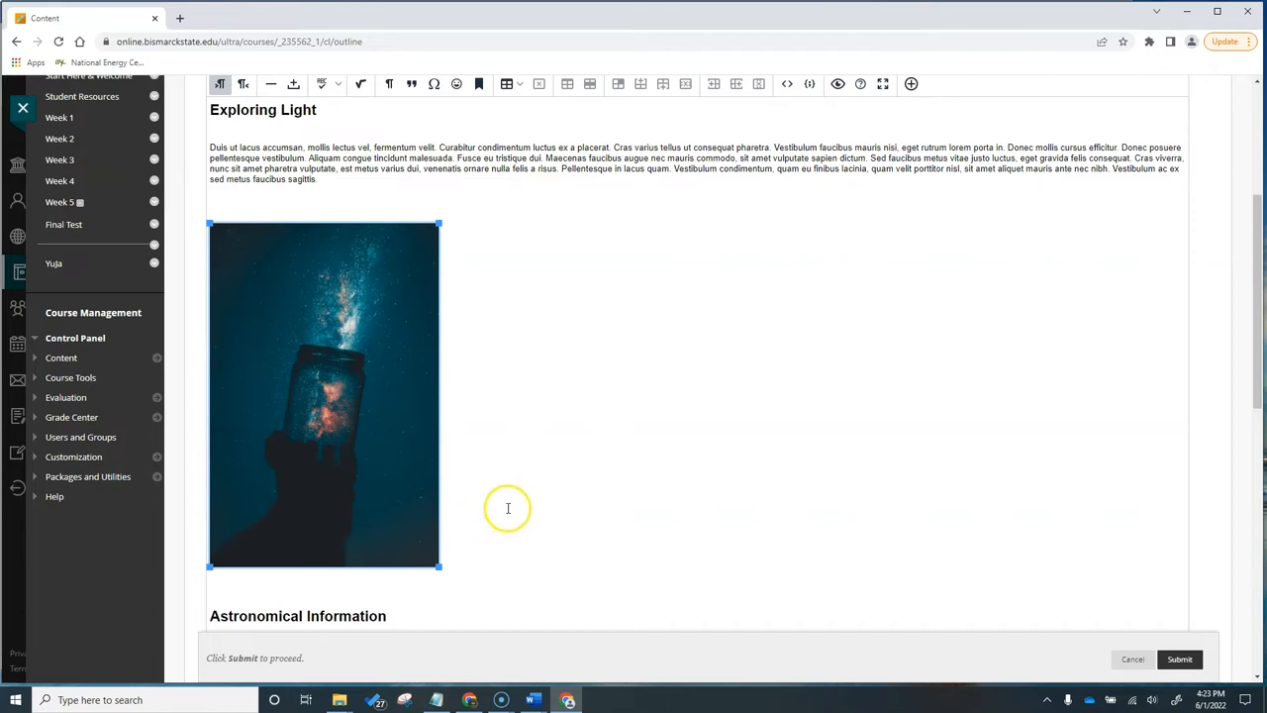
mouse_move(450, 443)
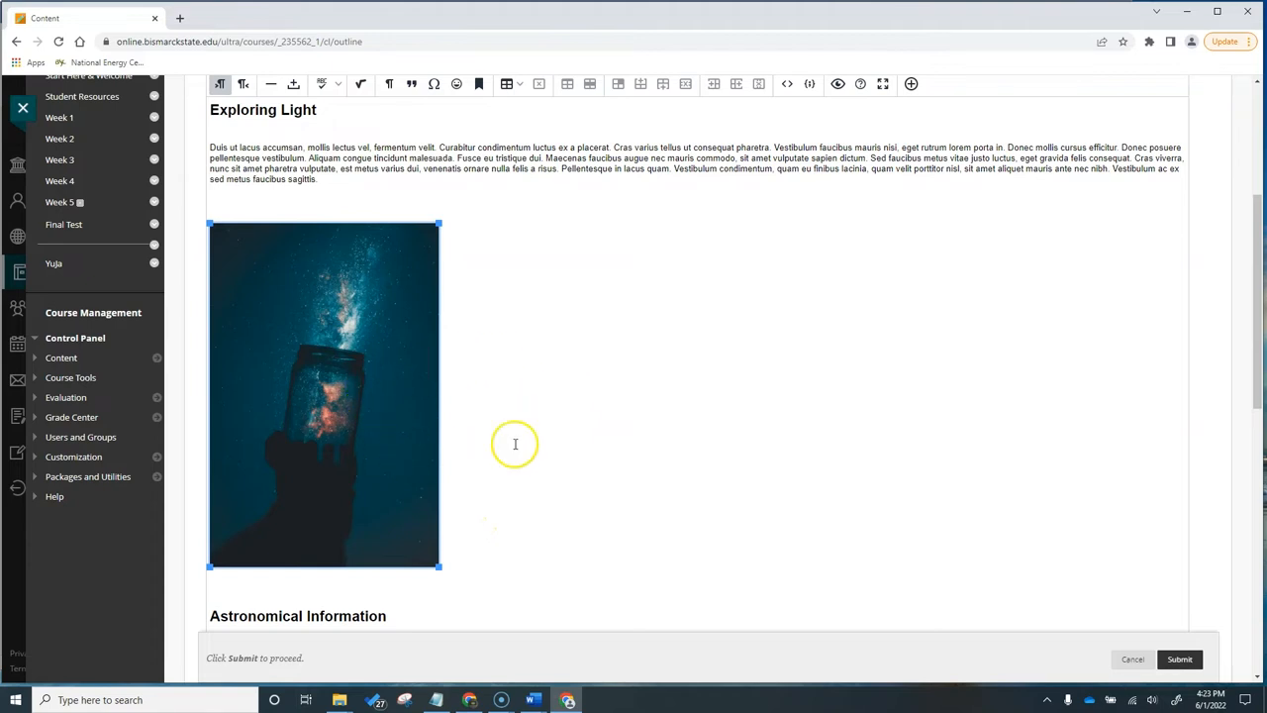
mouse_move(440, 593)
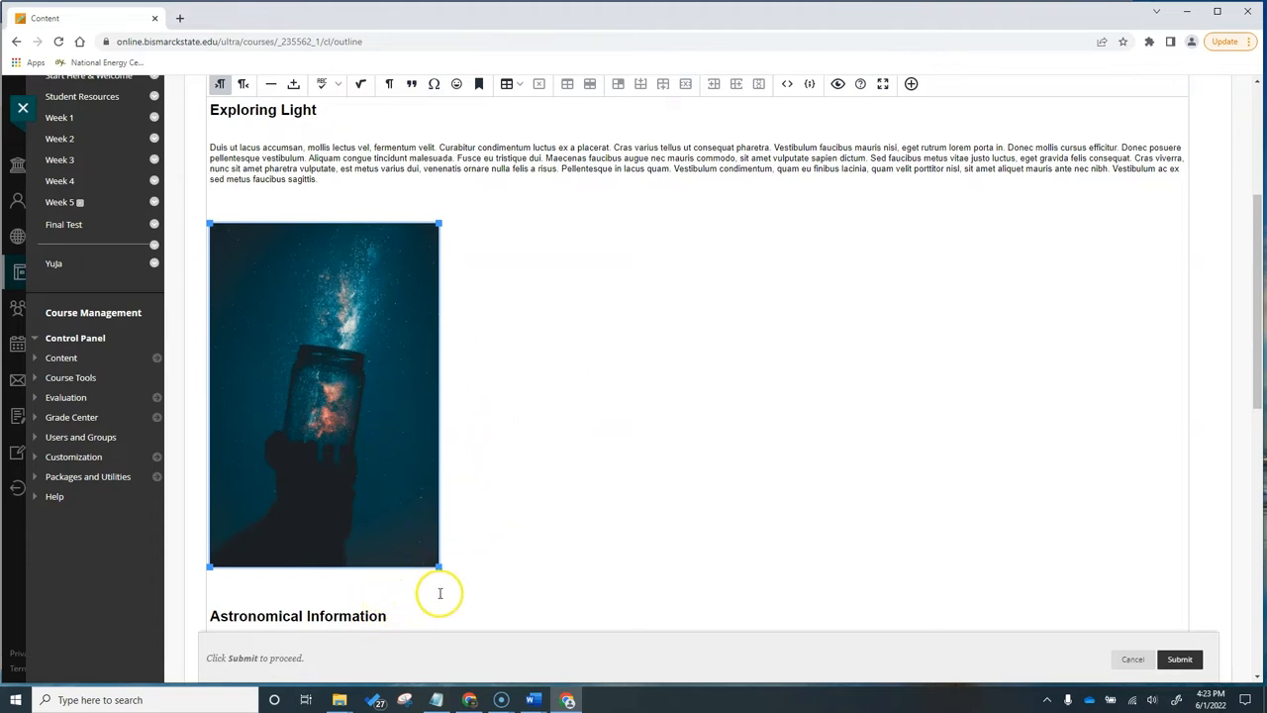
mouse_move(526, 545)
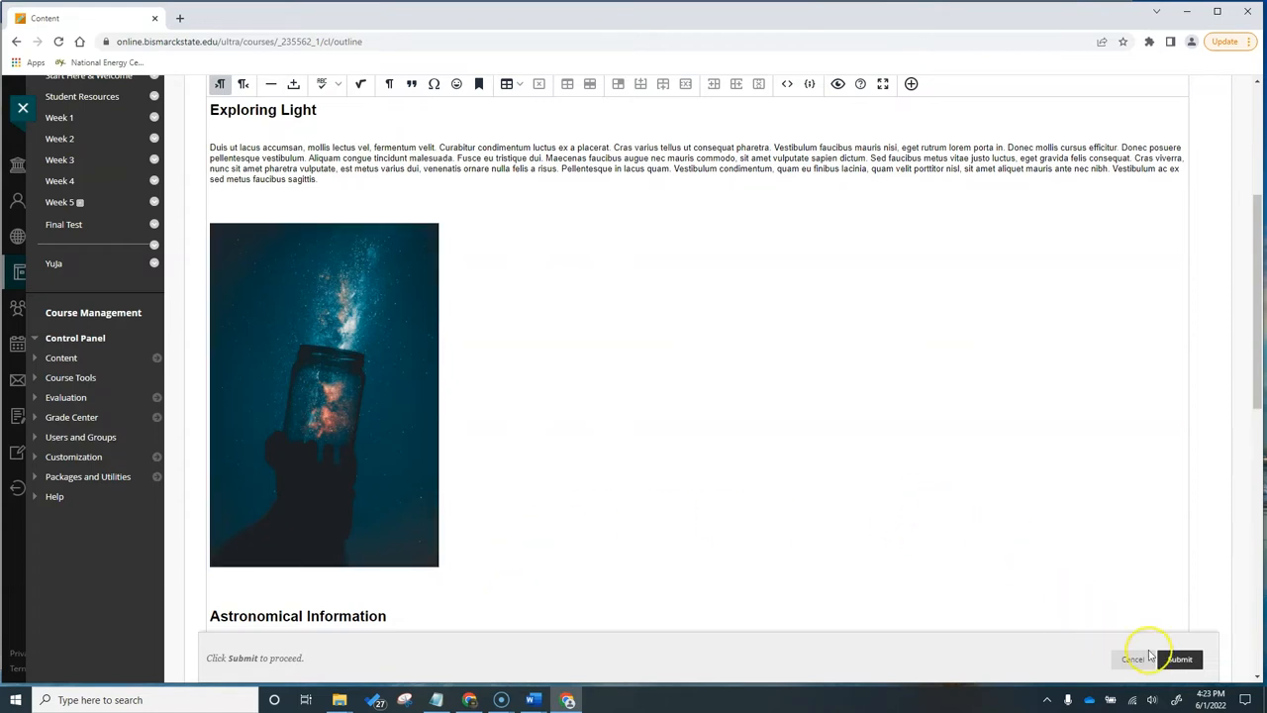
- Submit the Light item and scroll Week 1: Lectures to check the small photo
left_click(1178, 659)
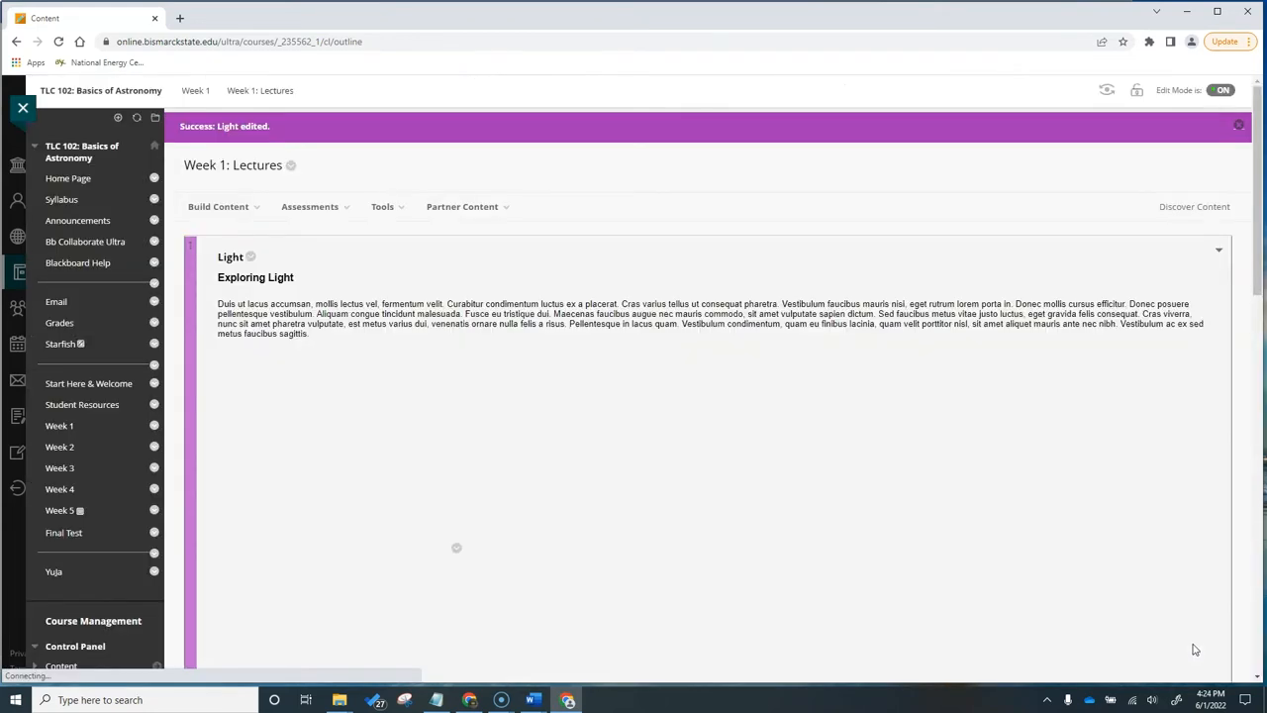
scroll("down", 3)
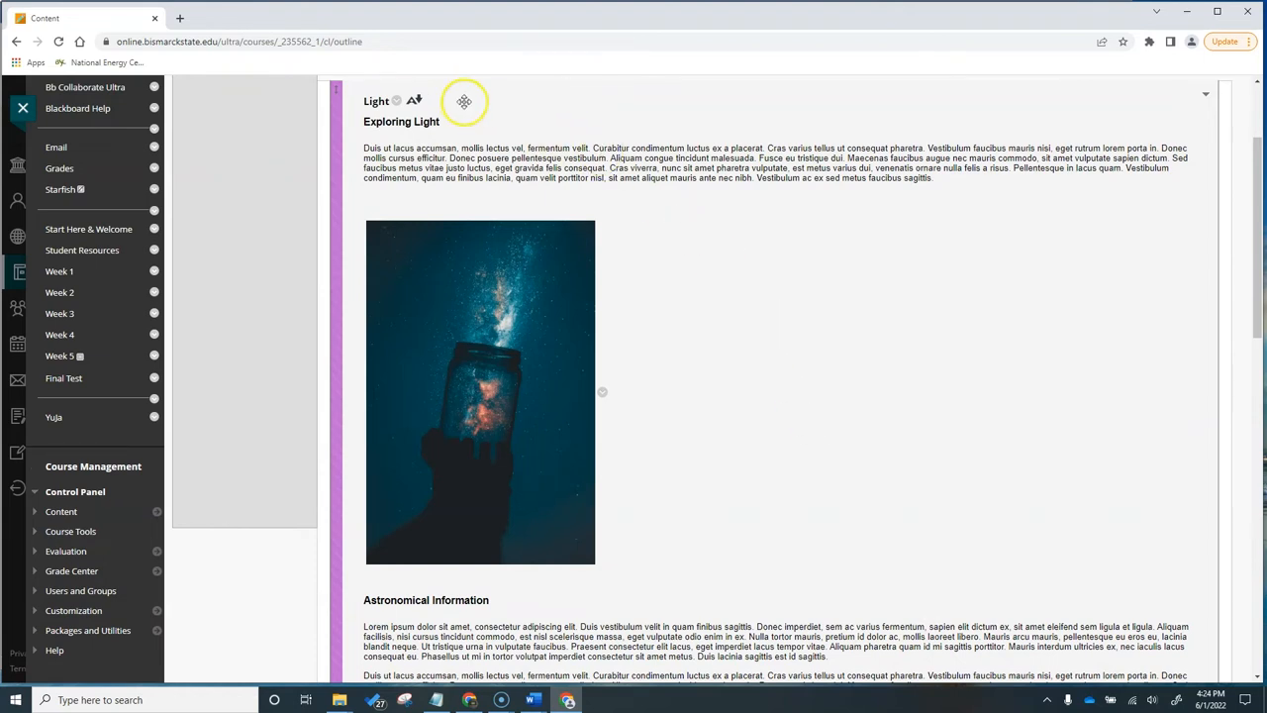
- Edit the Light item again and open the galaxy photo's Image properties
left_click(396, 101)
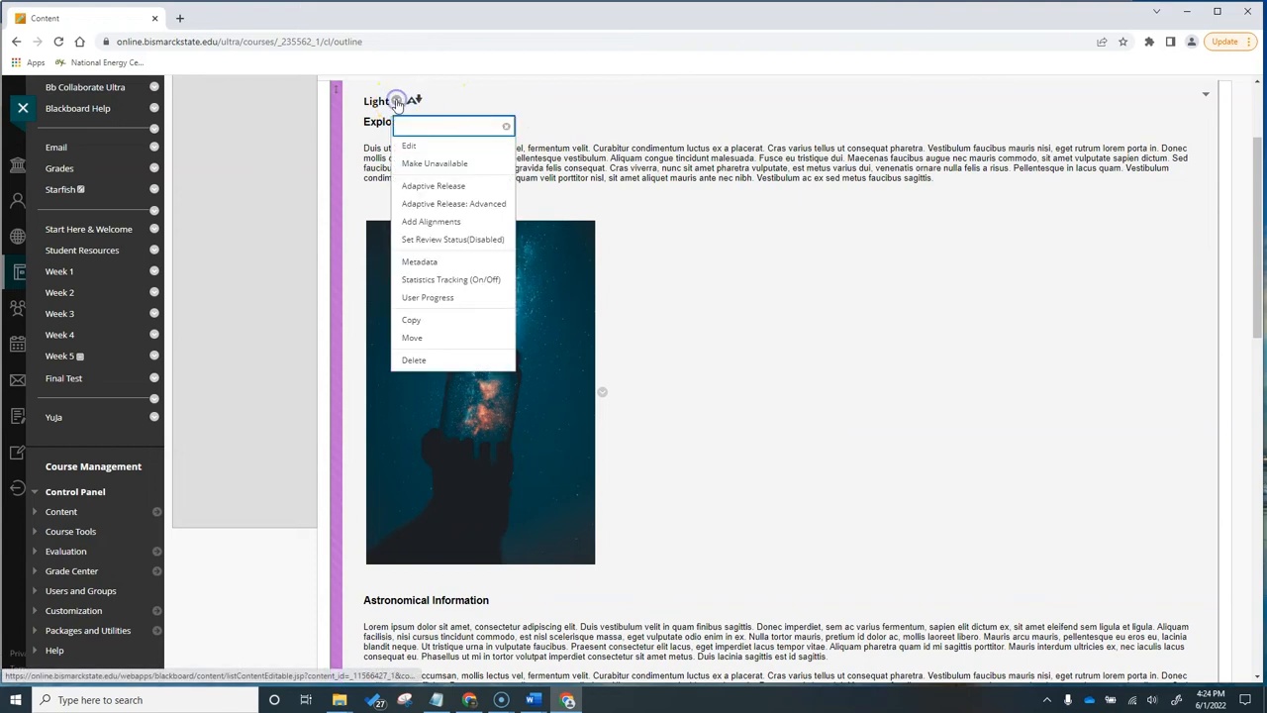
left_click(408, 146)
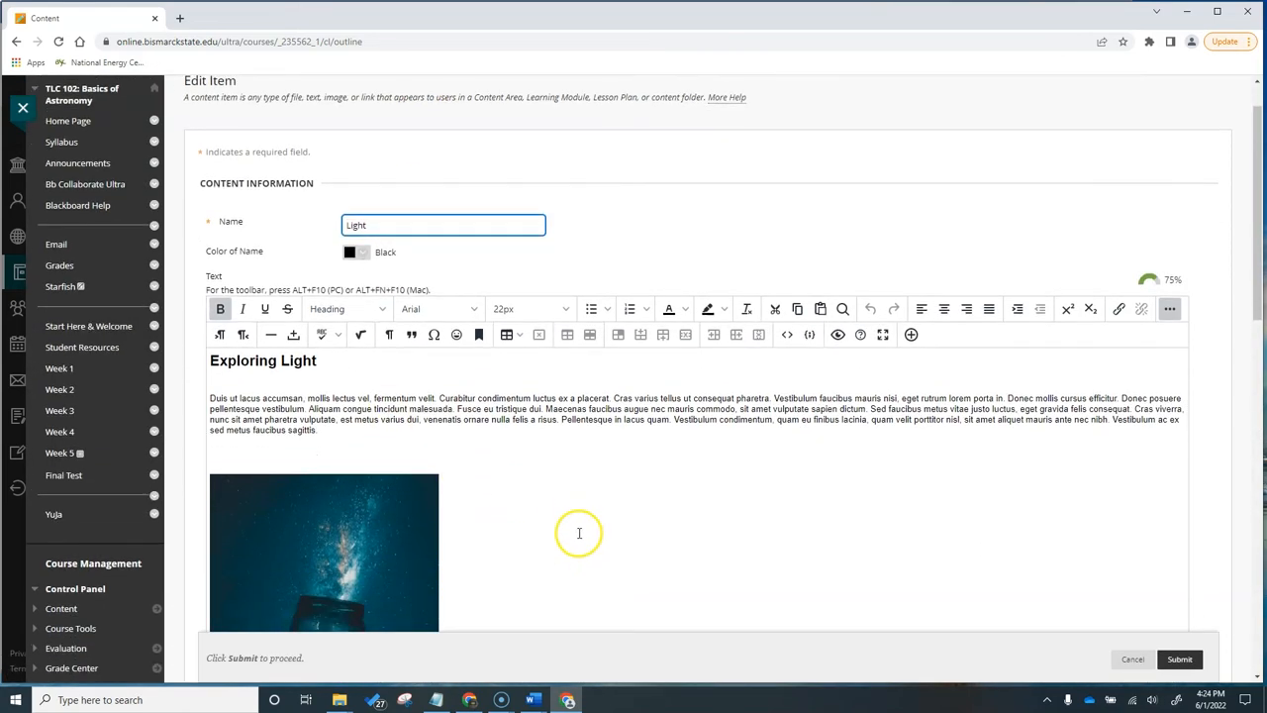
scroll("down", 3)
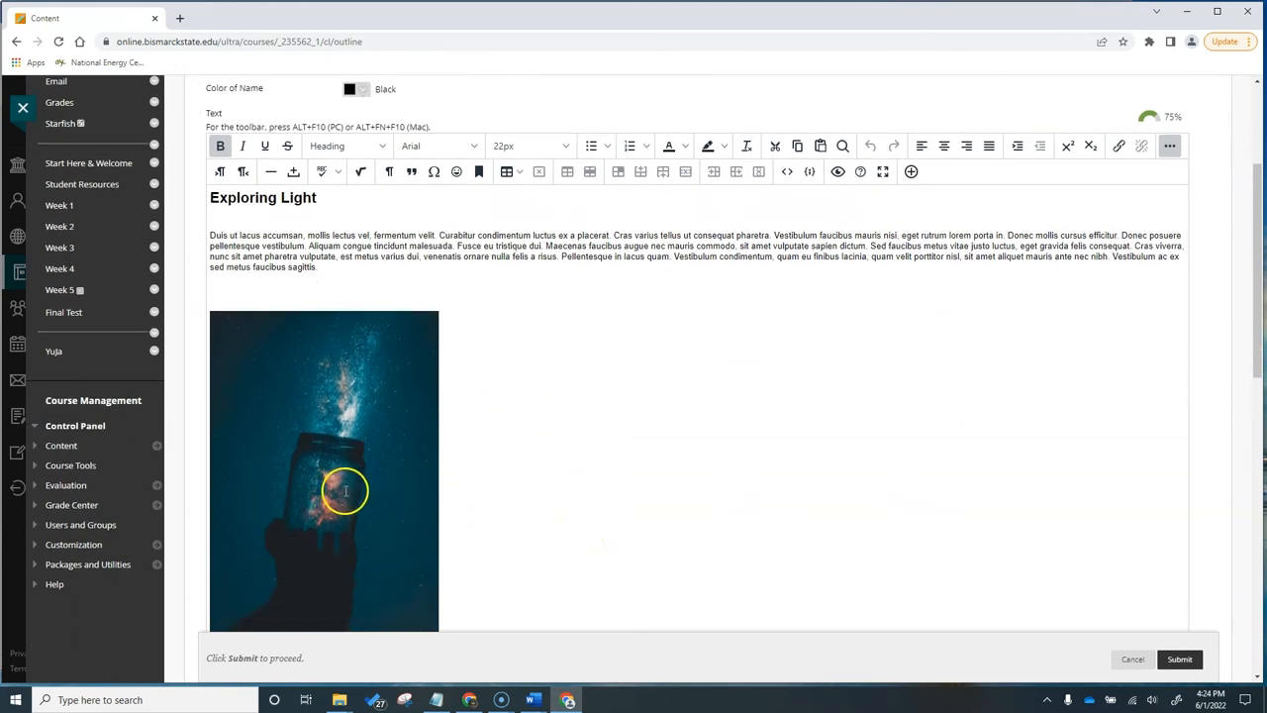
right_click(346, 491)
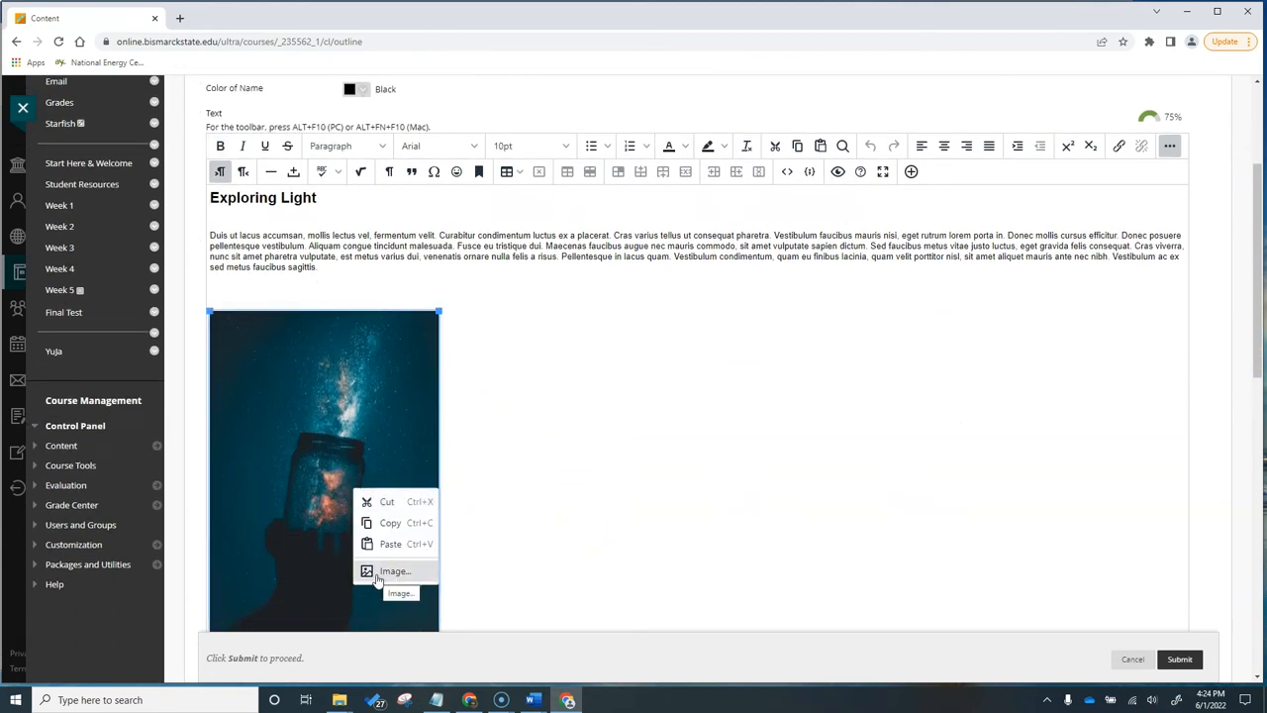
left_click(394, 571)
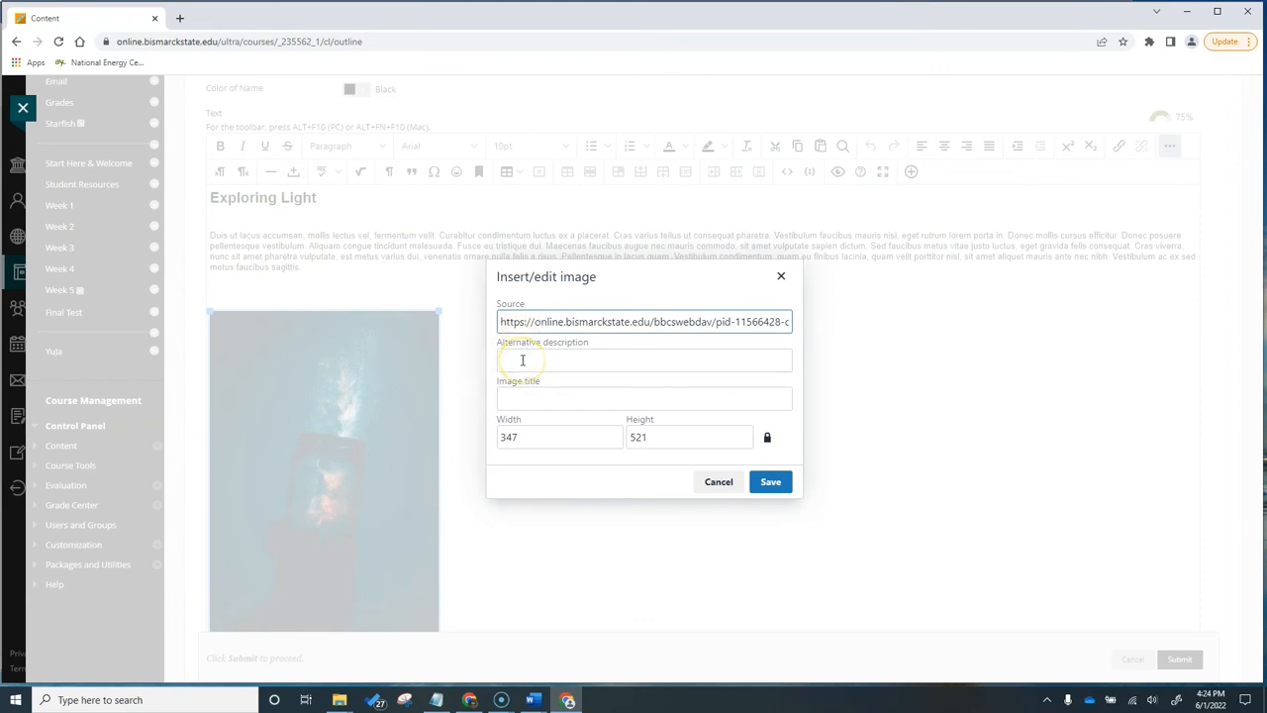
- Set the photo's Alternative description to 'Capturing the galaxy in a jar.' and save
left_click(644, 359)
type("Capturing the galaxy ")
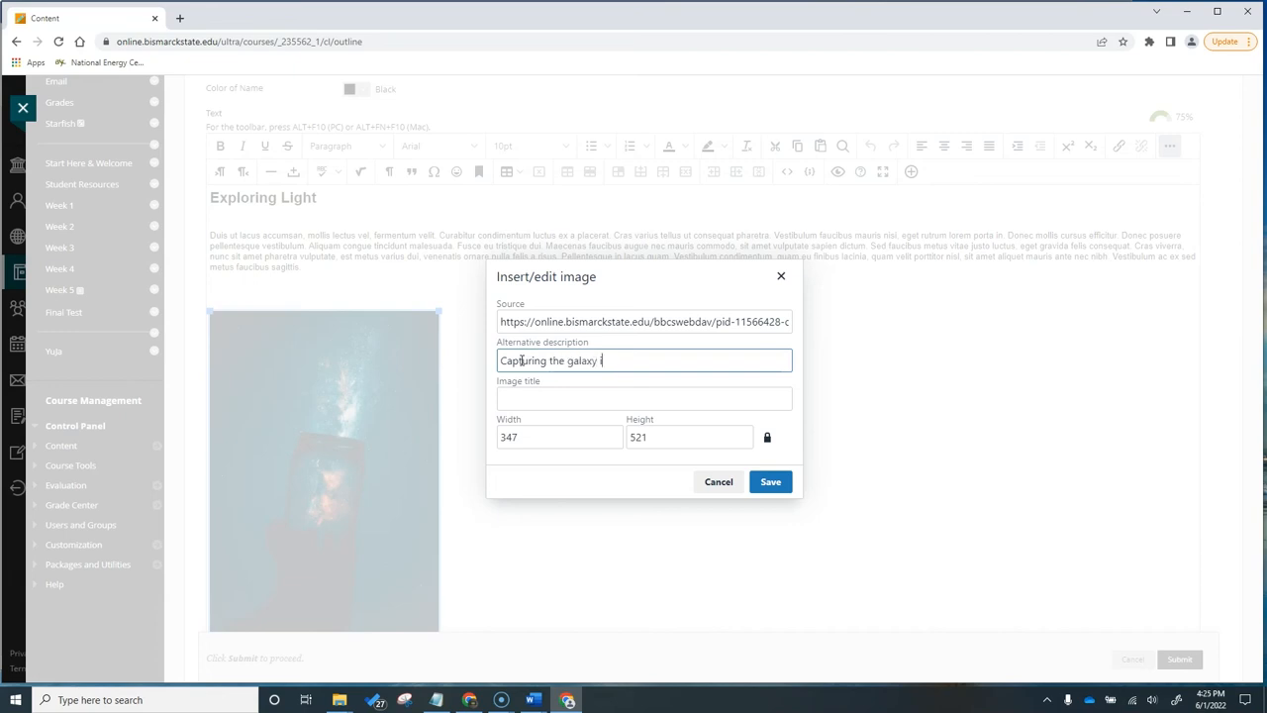
type("in a jar.")
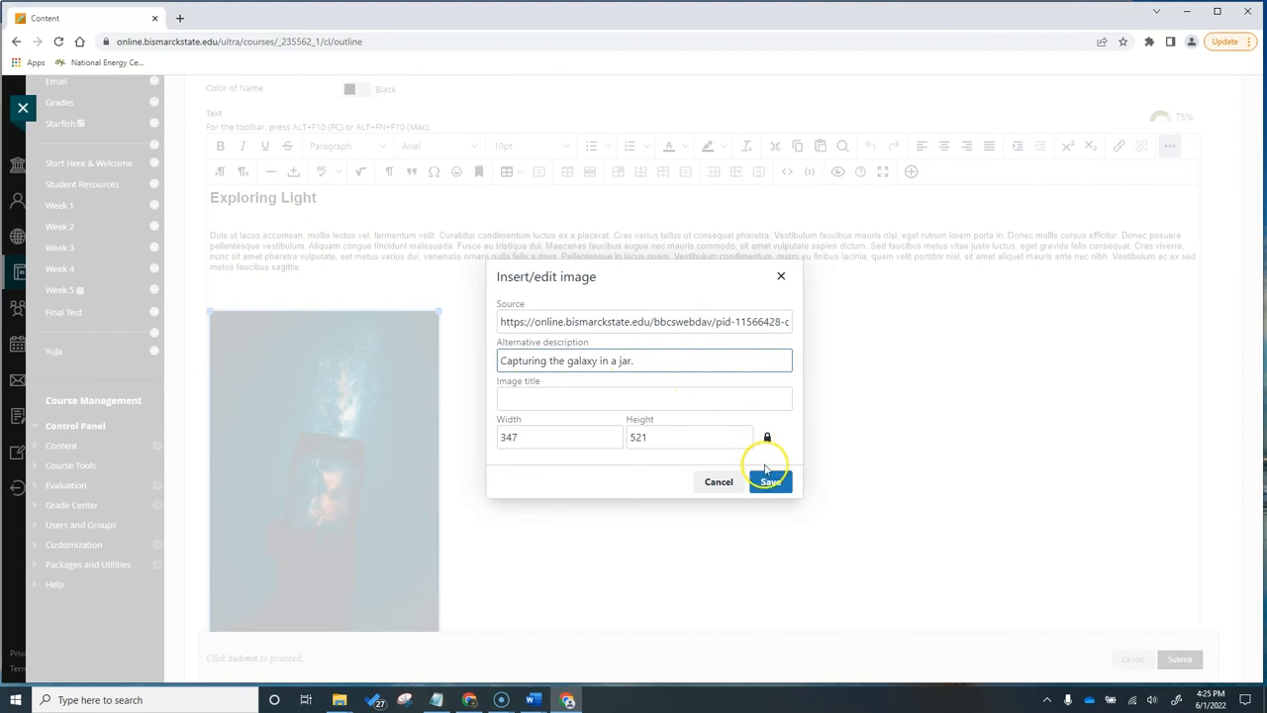
left_click(770, 481)
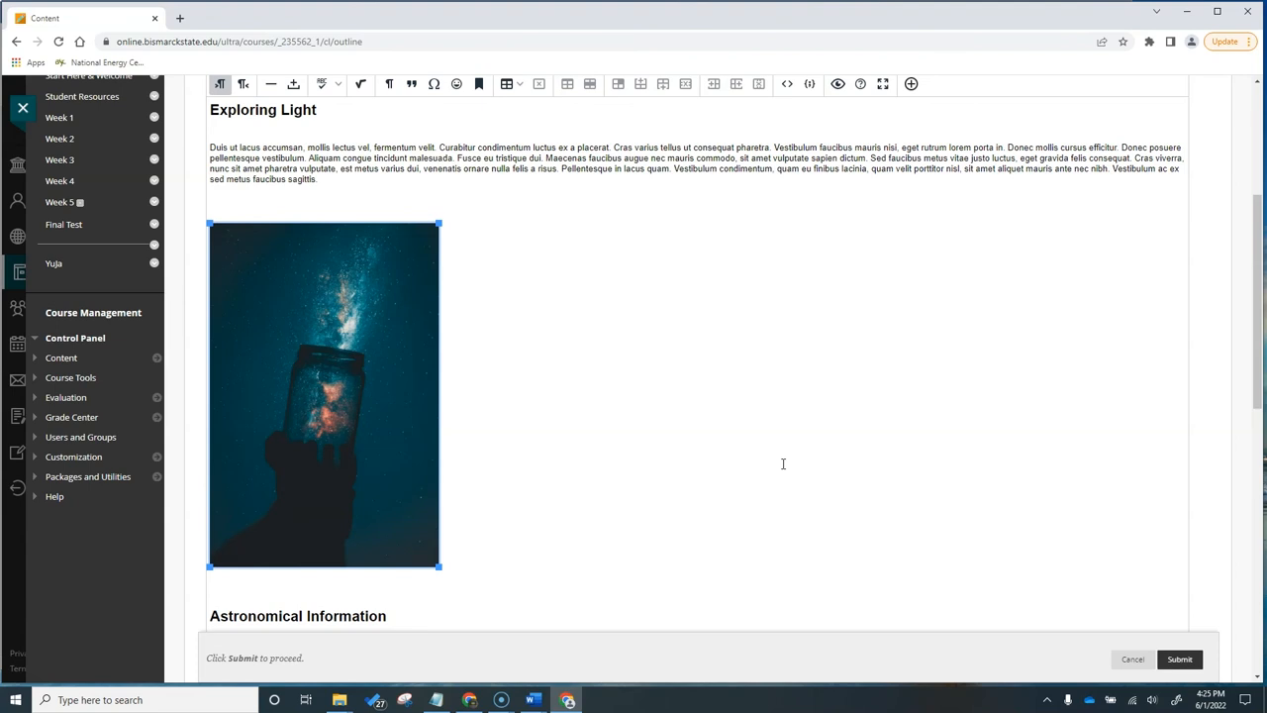
mouse_move(791, 463)
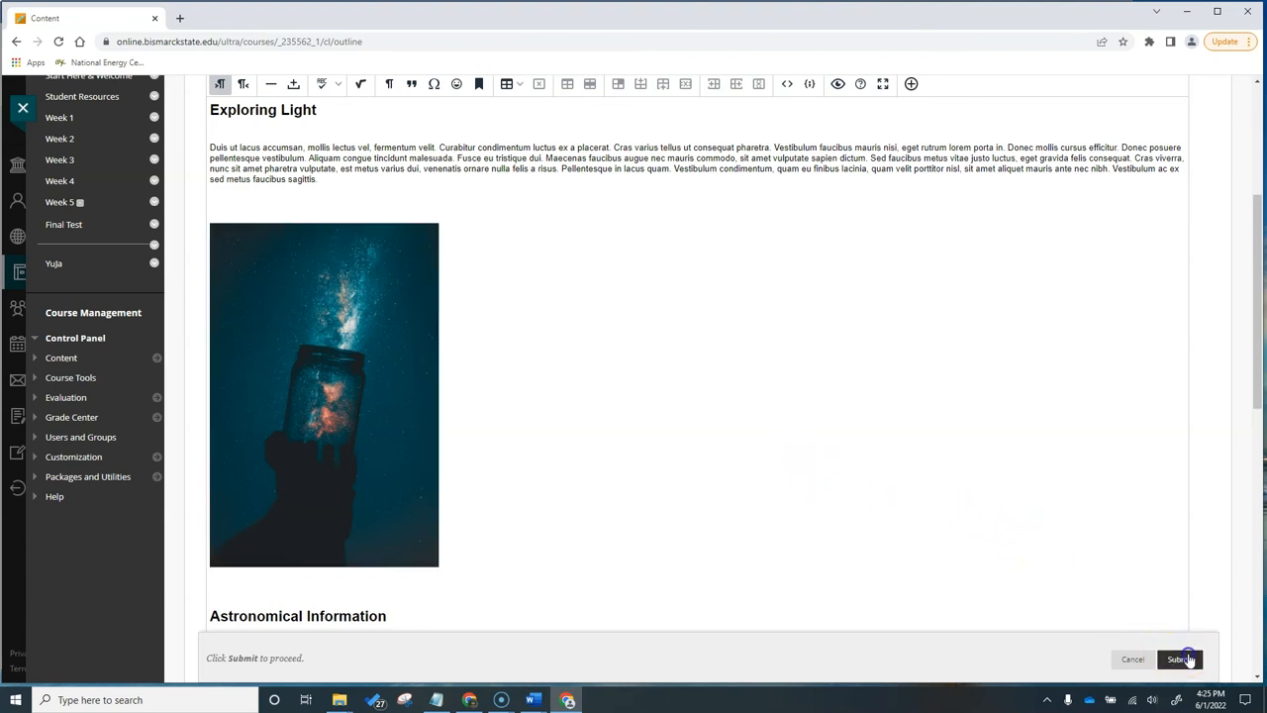
- Submit the Edit Item page to save the alt text on the Light item
left_click(1180, 660)
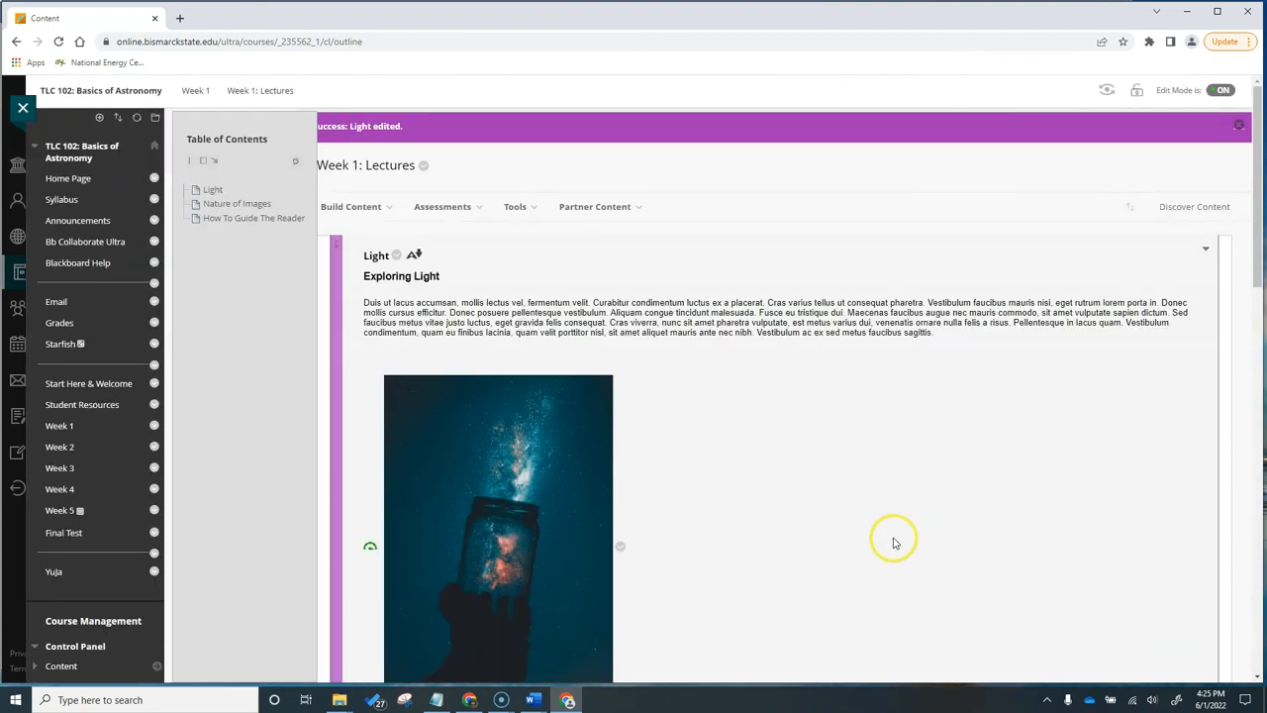